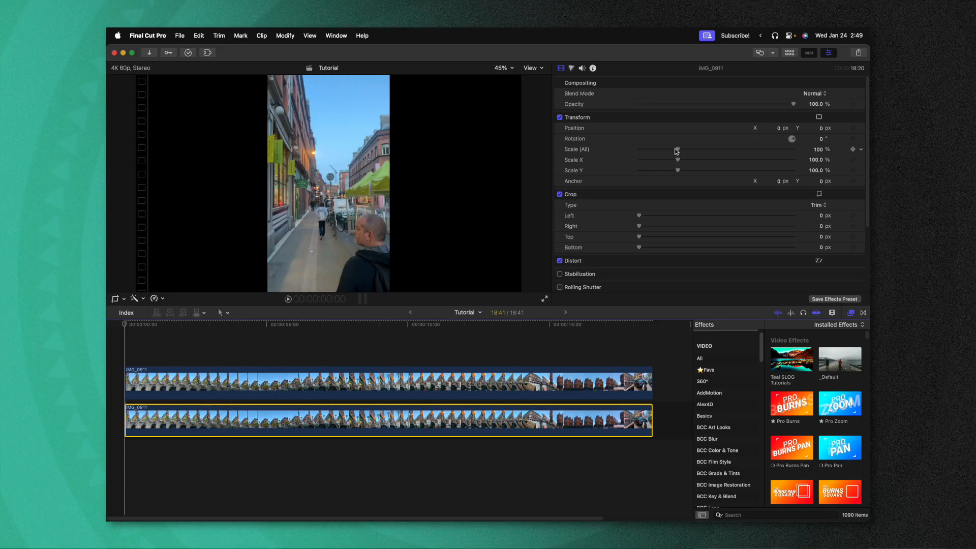
Step: Scale the lower clip to 400%, then apply Gaussian blur and a red Colorize tint to it
left_click_drag(677, 149, 794, 149)
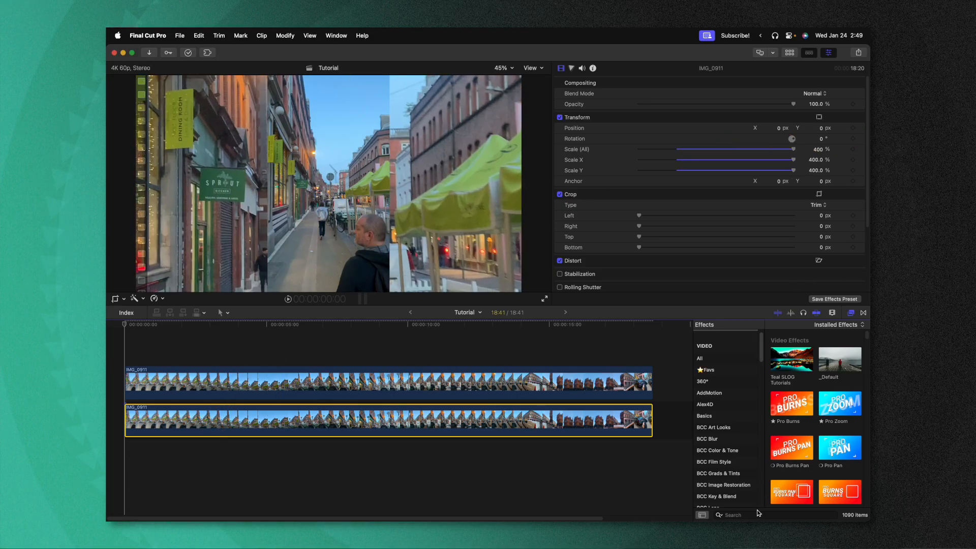
type("gaus")
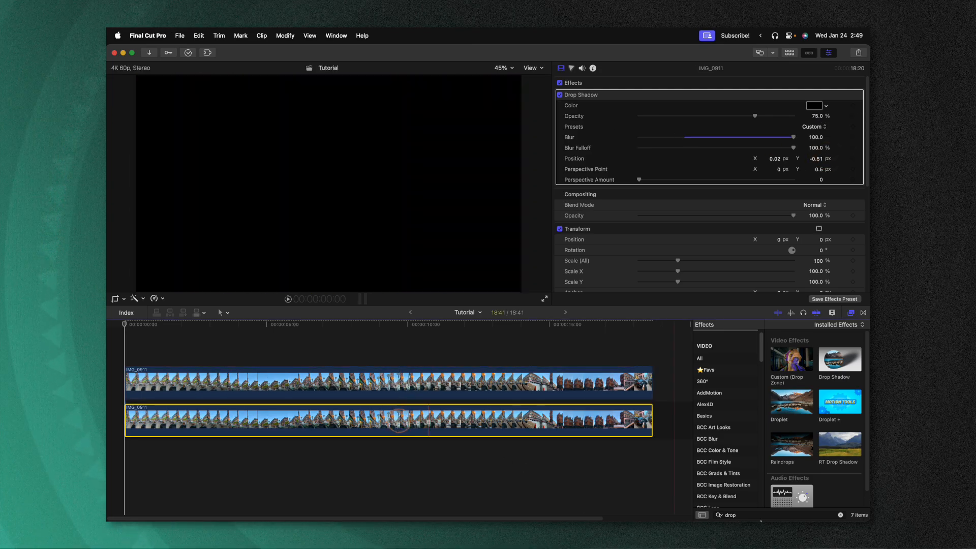
type("colorize")
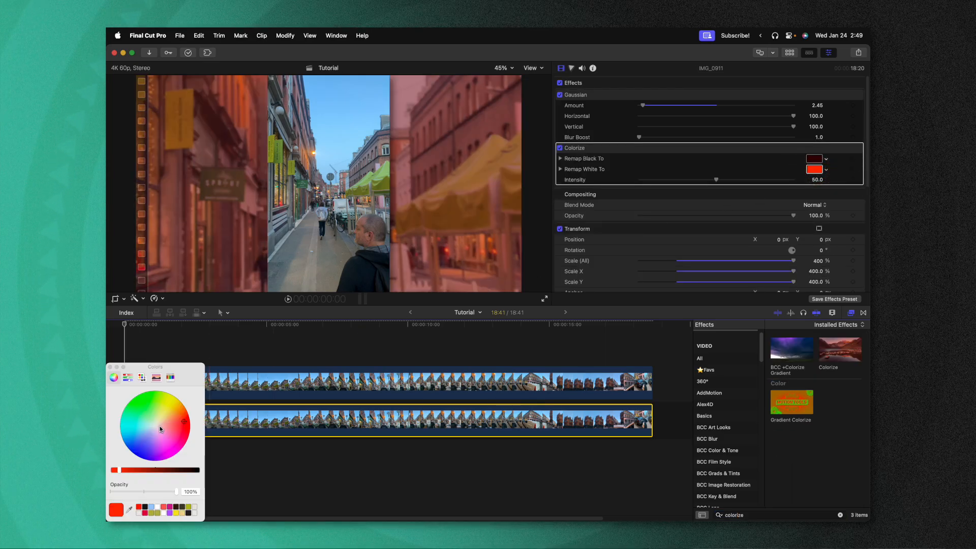
left_click(170, 436)
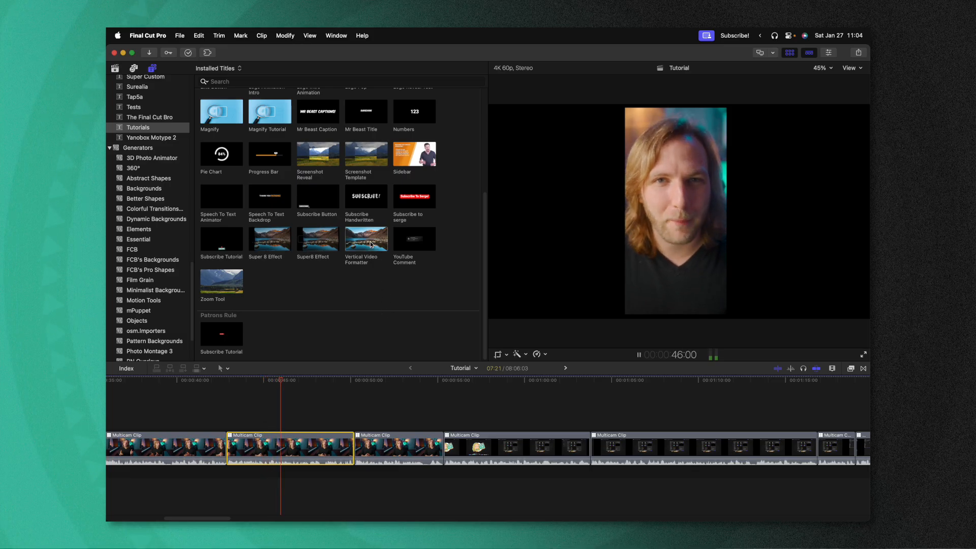
Step: Browse the Titles sidebar to the Vertical Video Formatter and preview it
left_click_drag(367, 238, 309, 424)
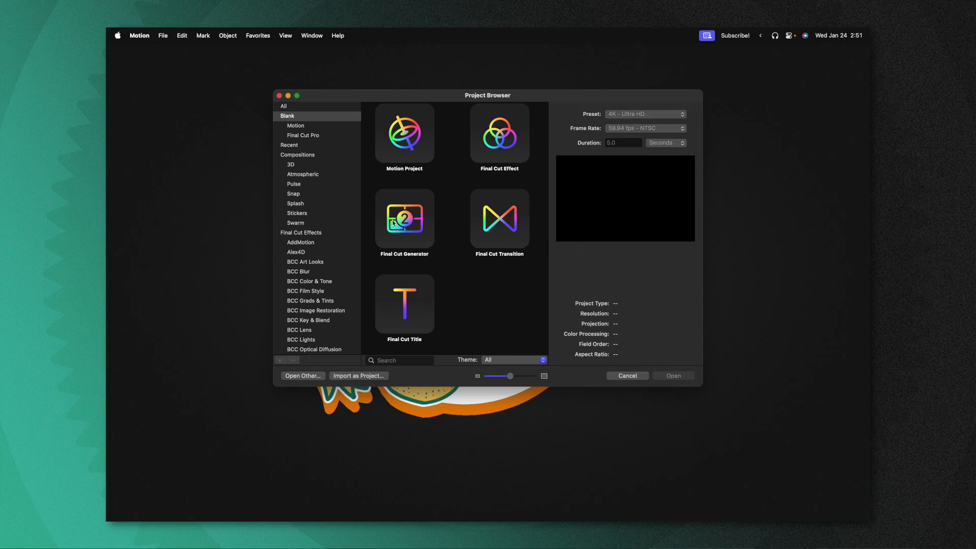
Step: Create a new Final Cut Title project at 4K Ultra HD, 59.94 fps
left_click(163, 35)
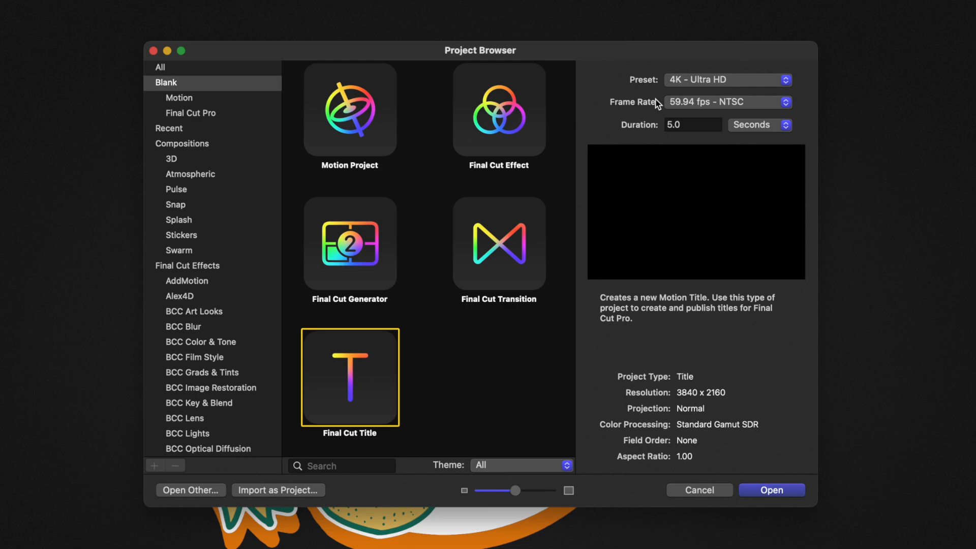
mouse_move(660, 106)
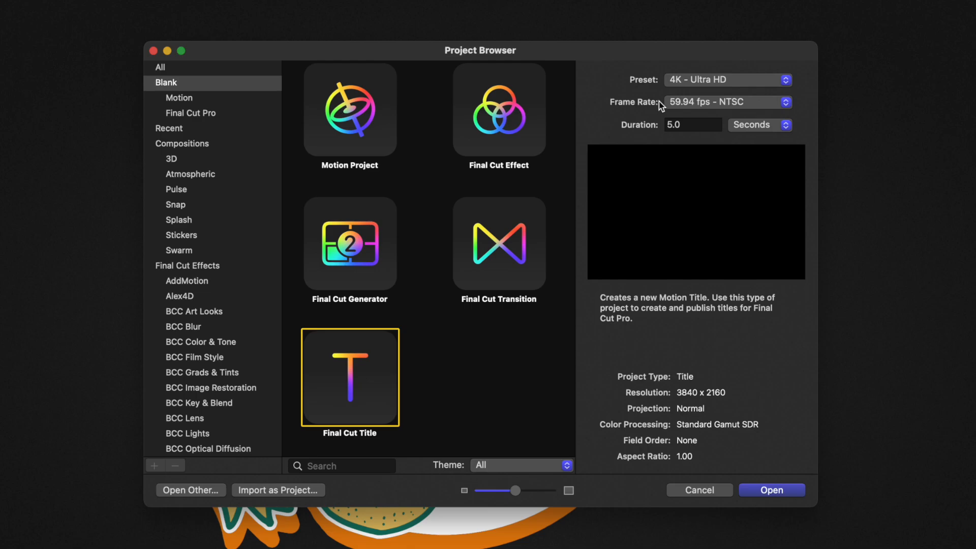
mouse_move(649, 132)
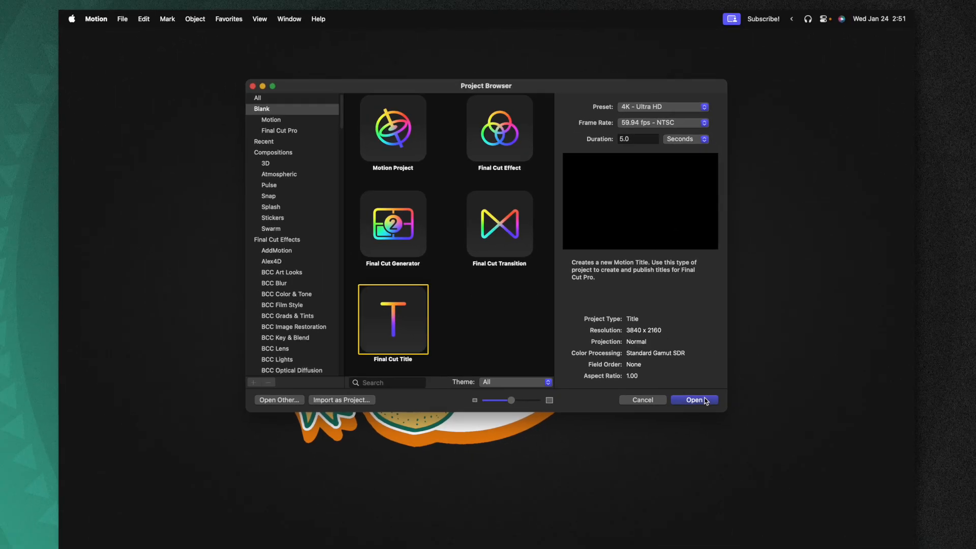
left_click(694, 400)
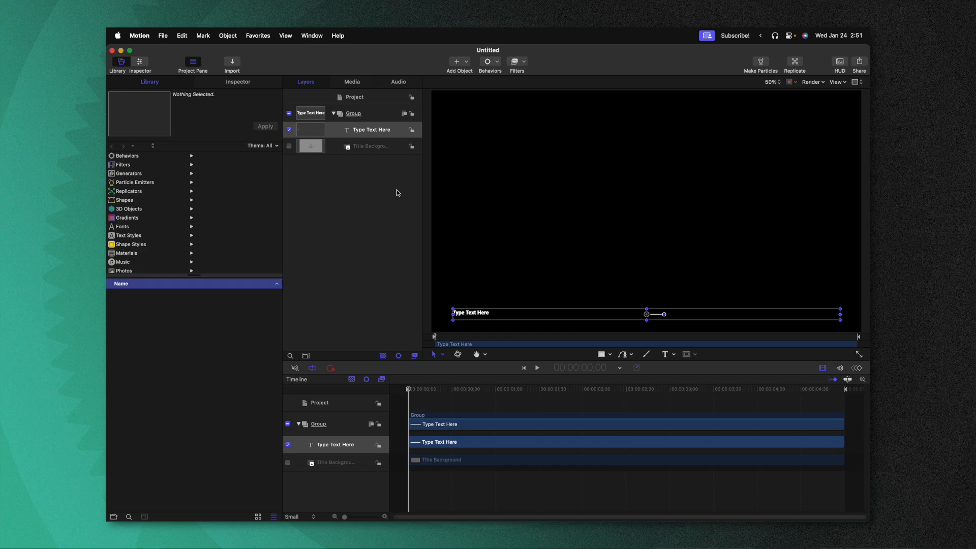
mouse_move(388, 133)
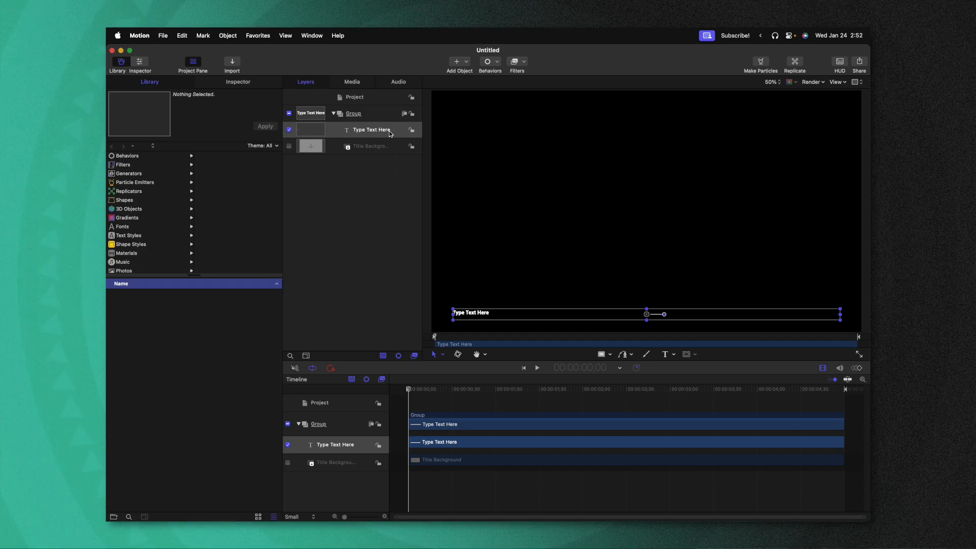
Step: Select and delete the 'Type Text Here' placeholder layer
left_click(372, 129)
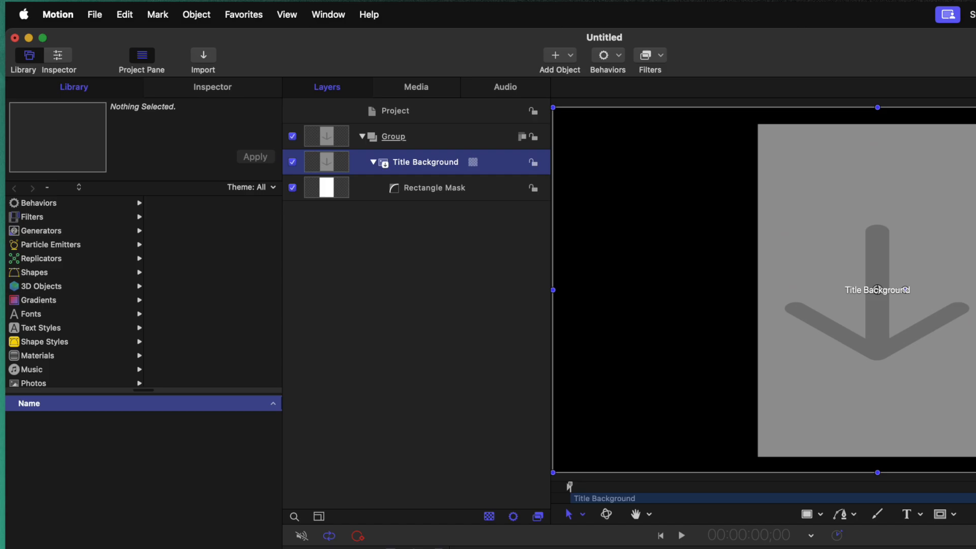
mouse_move(429, 198)
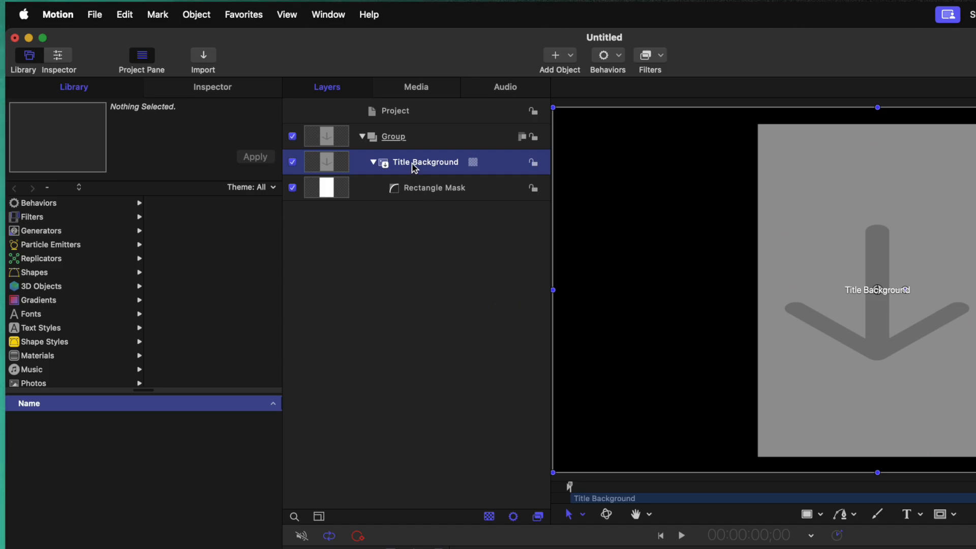
Step: Clone the Title Background with K, send it beneath the original, and set its Scale to 400%
key("k")
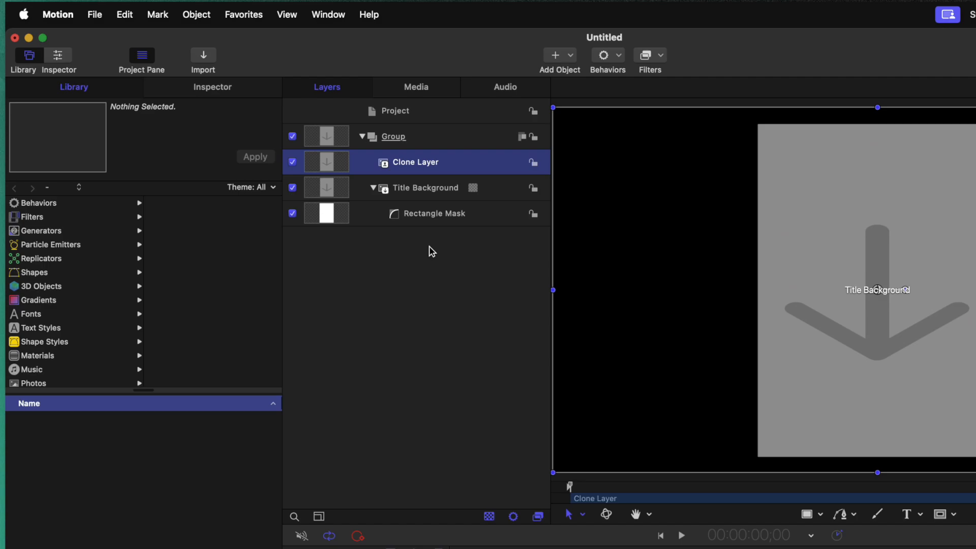
key("cmd+[")
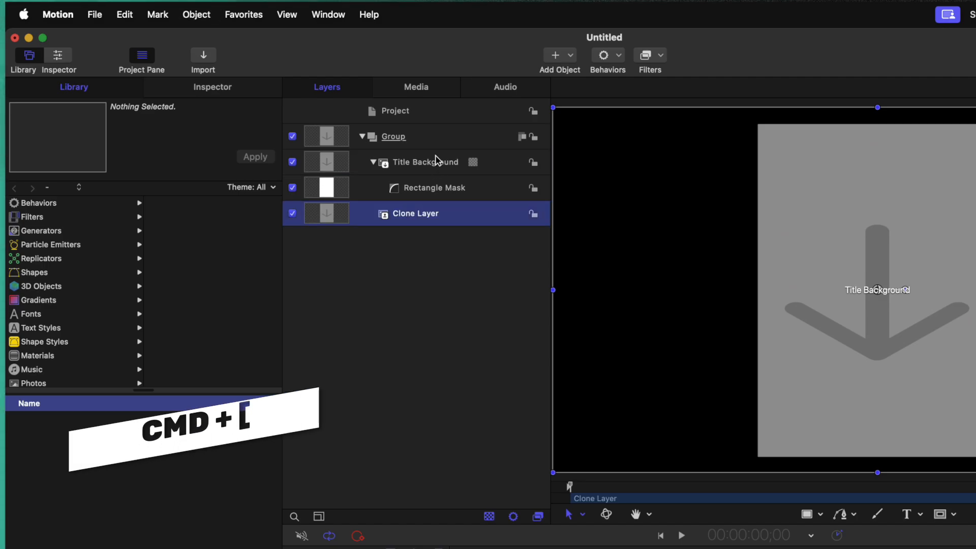
key("cmd+[")
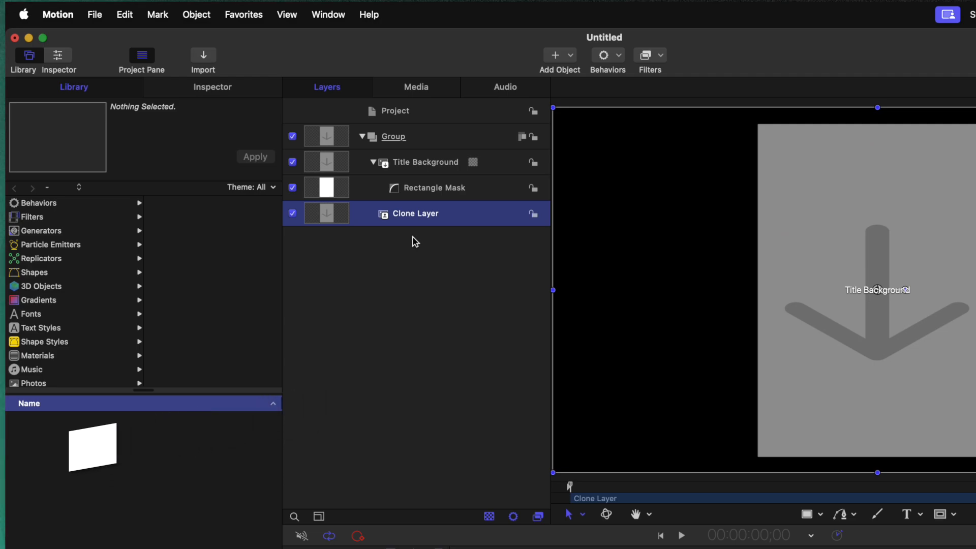
left_click(211, 87)
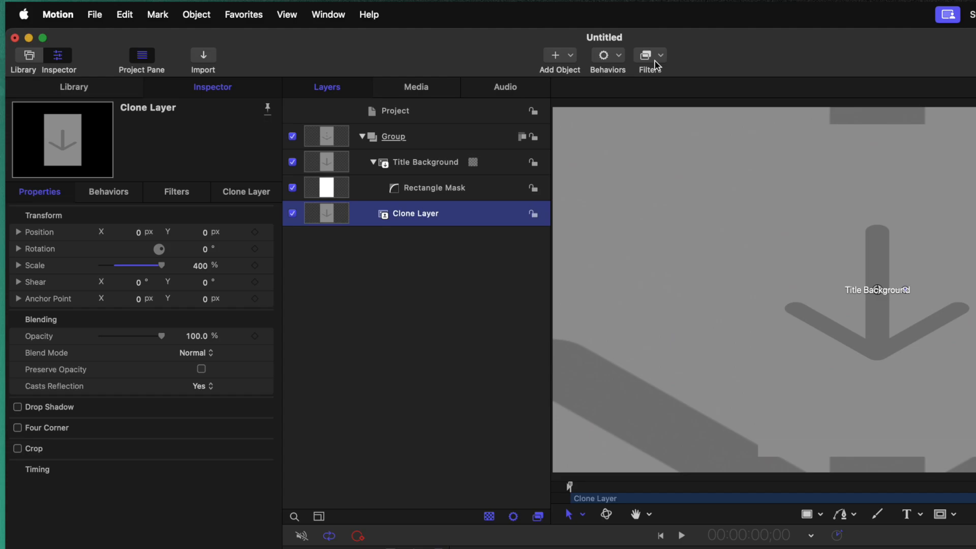
Step: Add a Gaussian Blur filter to the clone layer with Amount 34
left_click(647, 55)
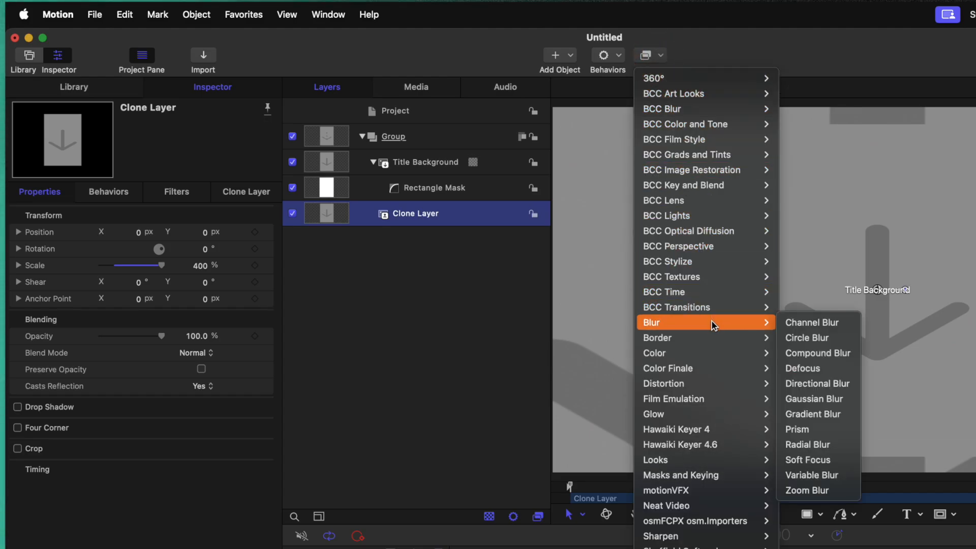
left_click(813, 399)
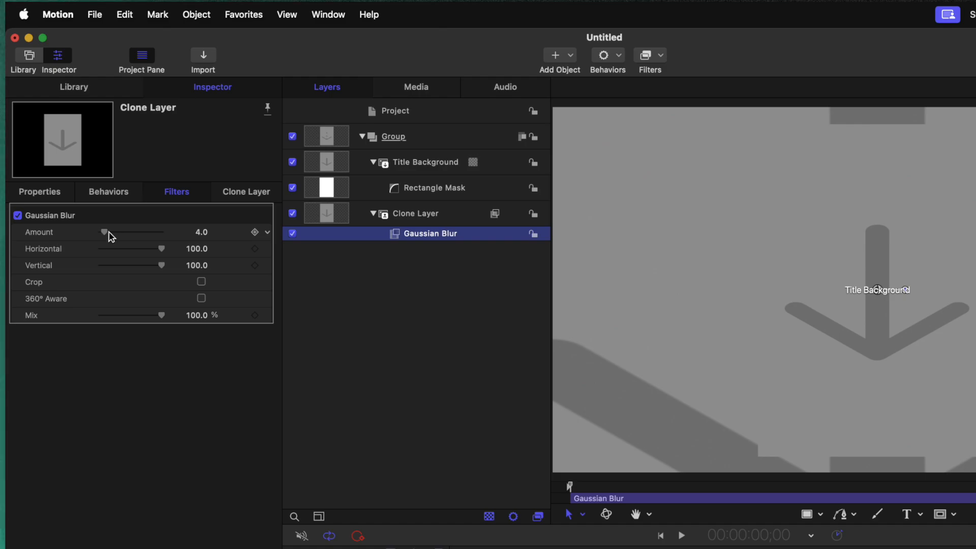
left_click_drag(103, 231, 128, 231)
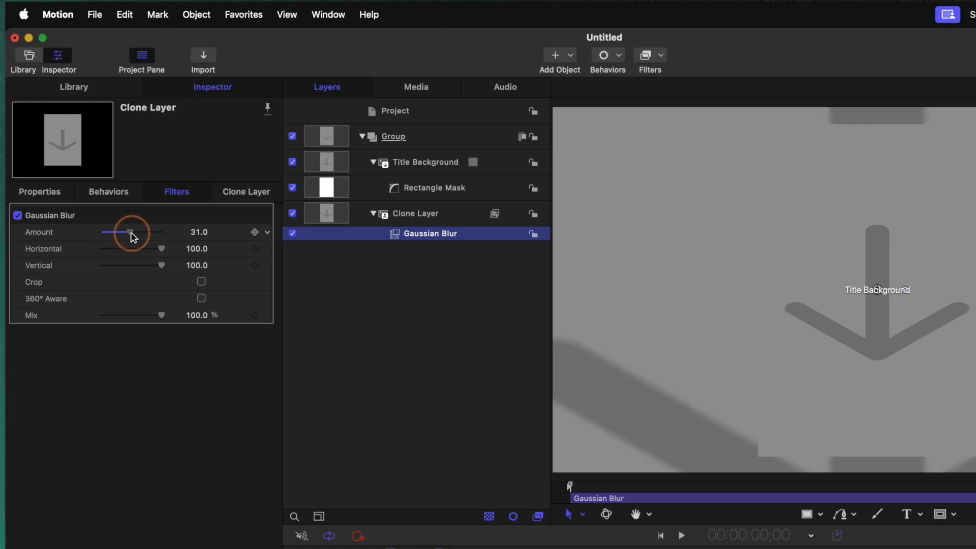
left_click_drag(129, 232, 121, 231)
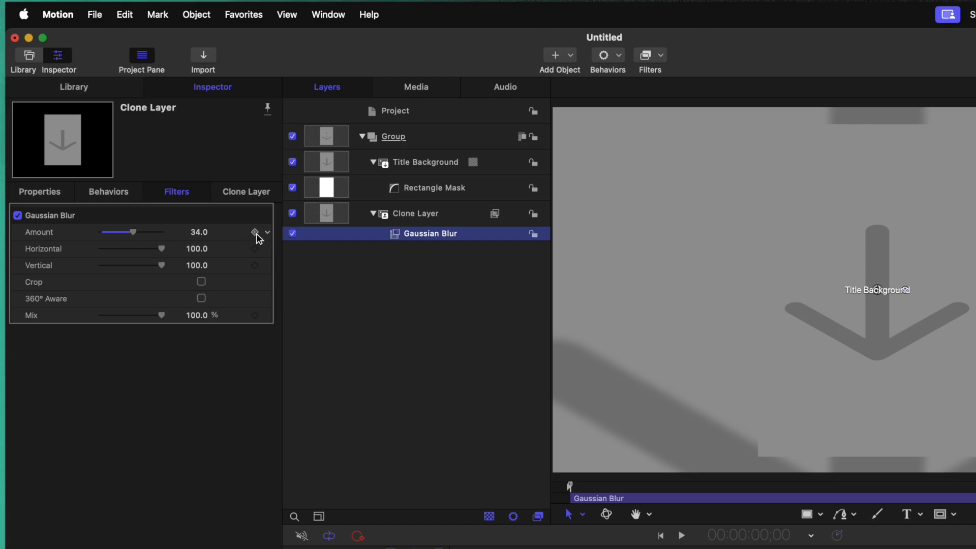
left_click(265, 231)
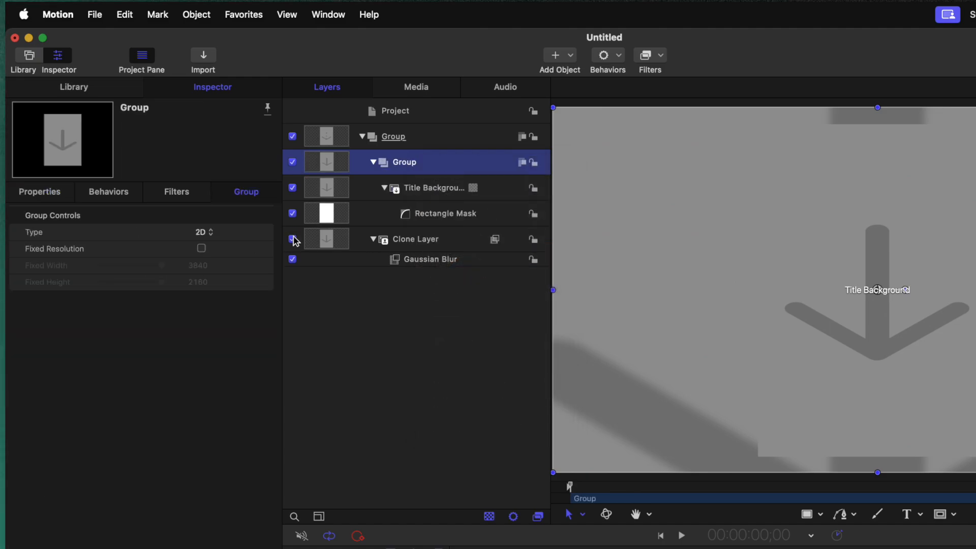
Step: Enable a black drop shadow on the group with Blur 85, Opacity 75%, Distance 46, Angle 315°
left_click(40, 191)
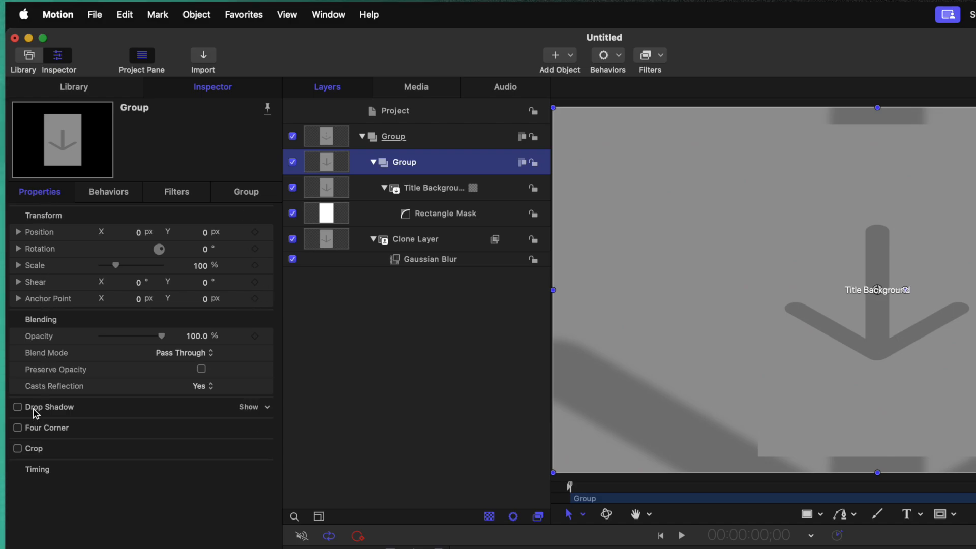
left_click(17, 407)
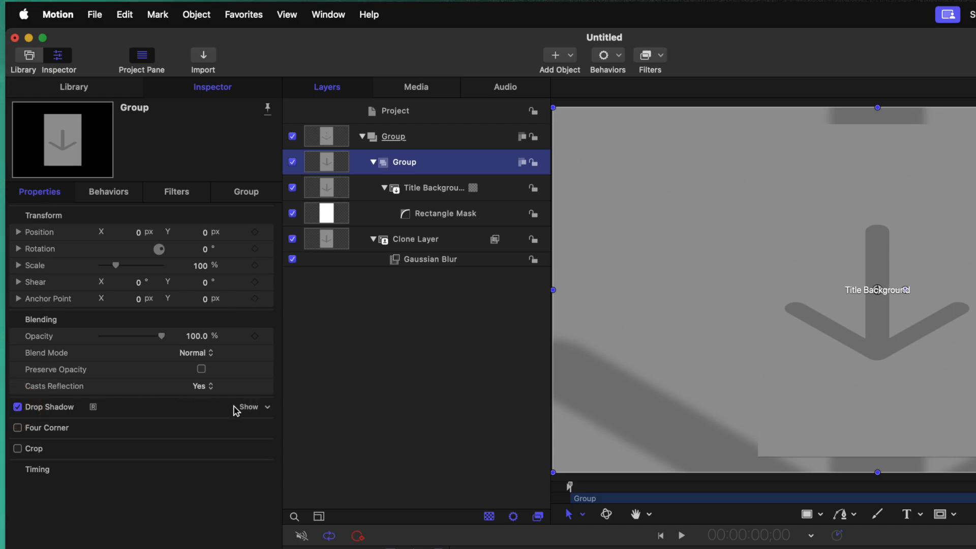
left_click(248, 406)
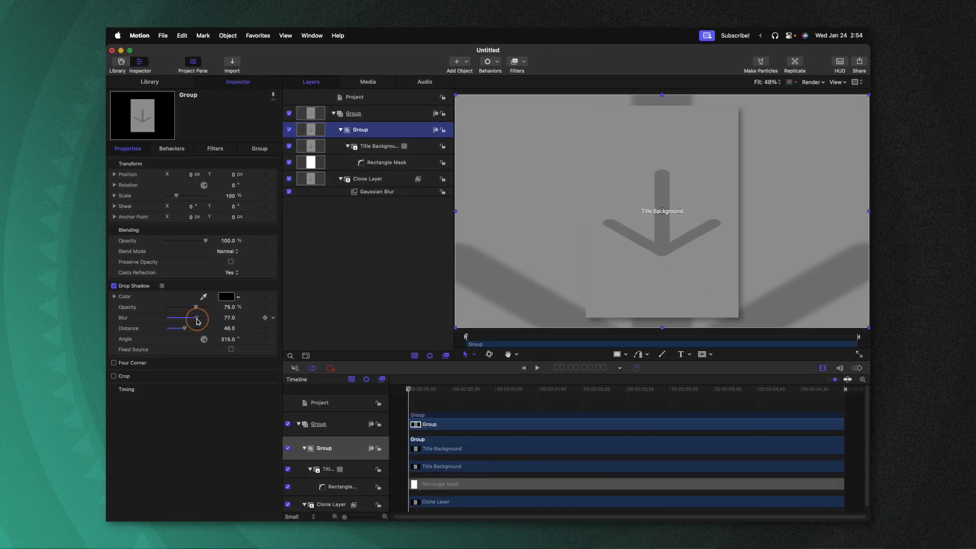
left_click_drag(197, 317, 211, 317)
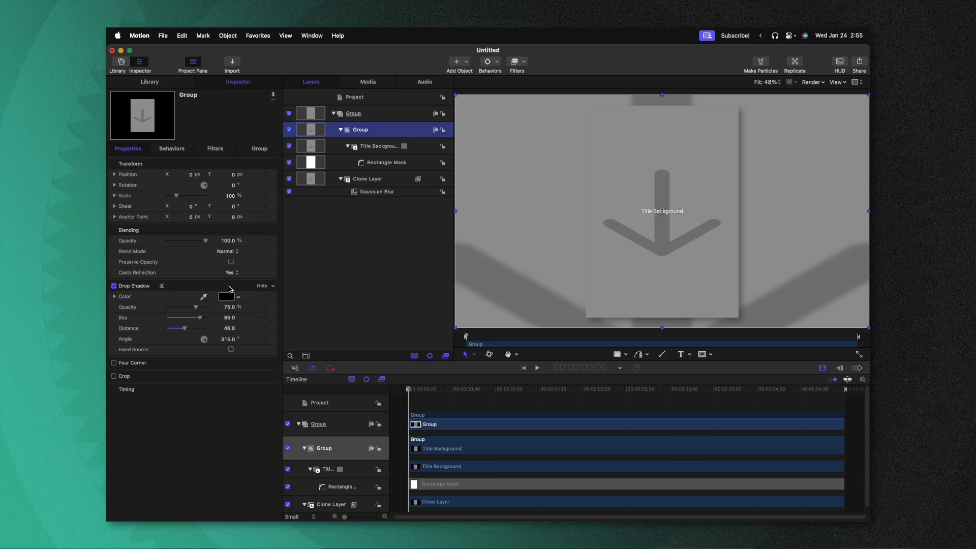
left_click(270, 300)
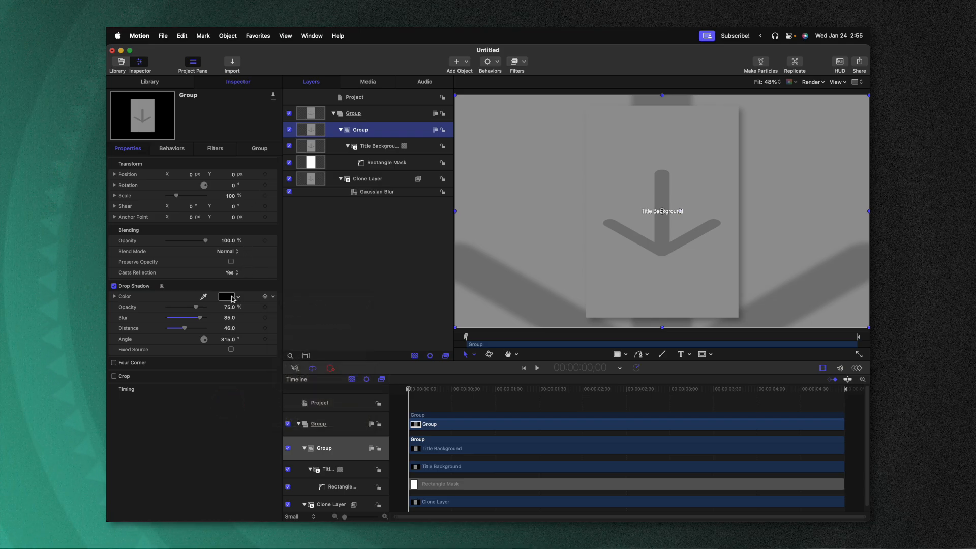
left_click(226, 296)
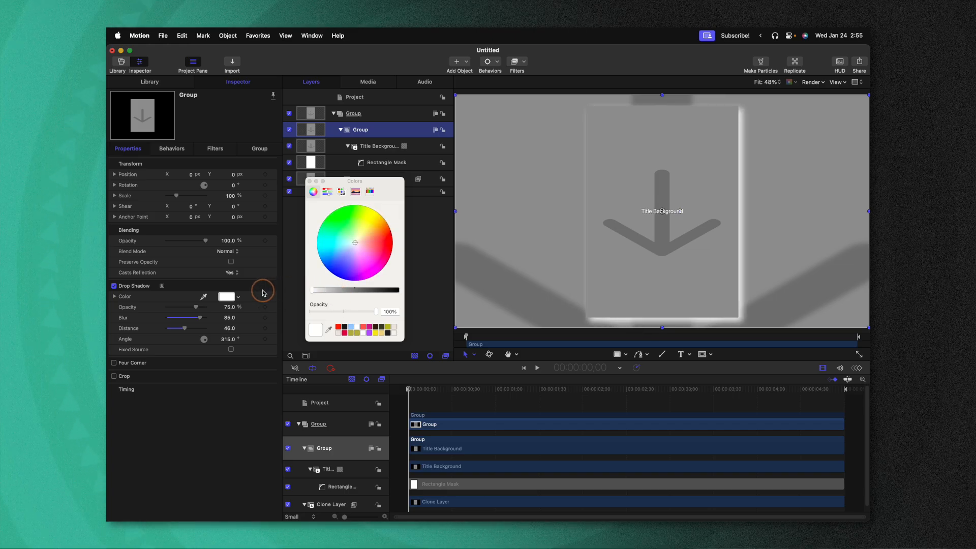
left_click(332, 253)
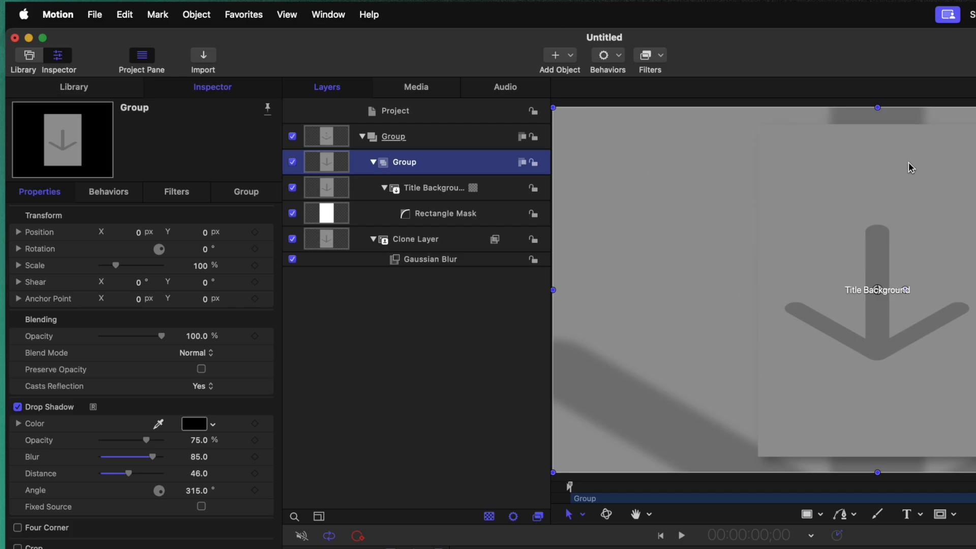
Step: Add a white Stroke border at width 23 to the group and publish its Width parameter
left_click(646, 54)
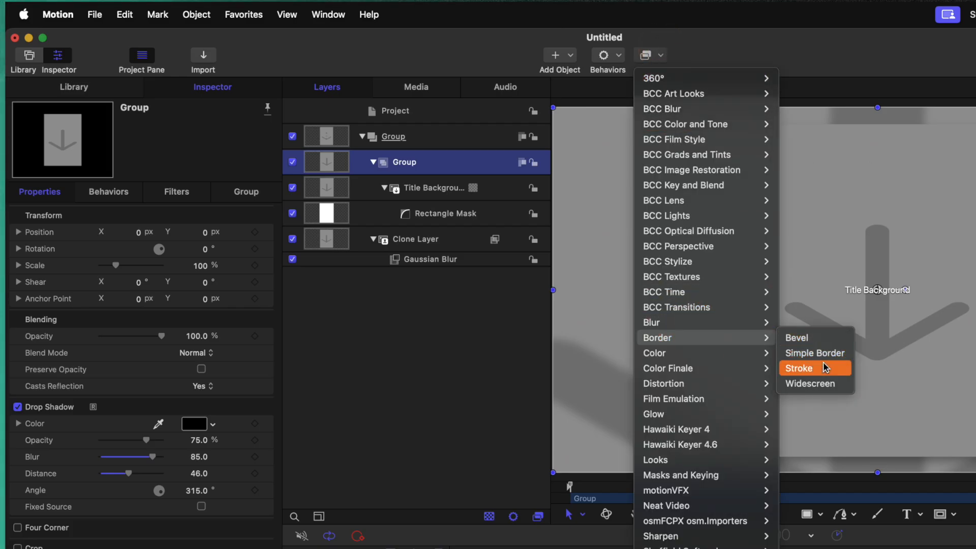
left_click(799, 368)
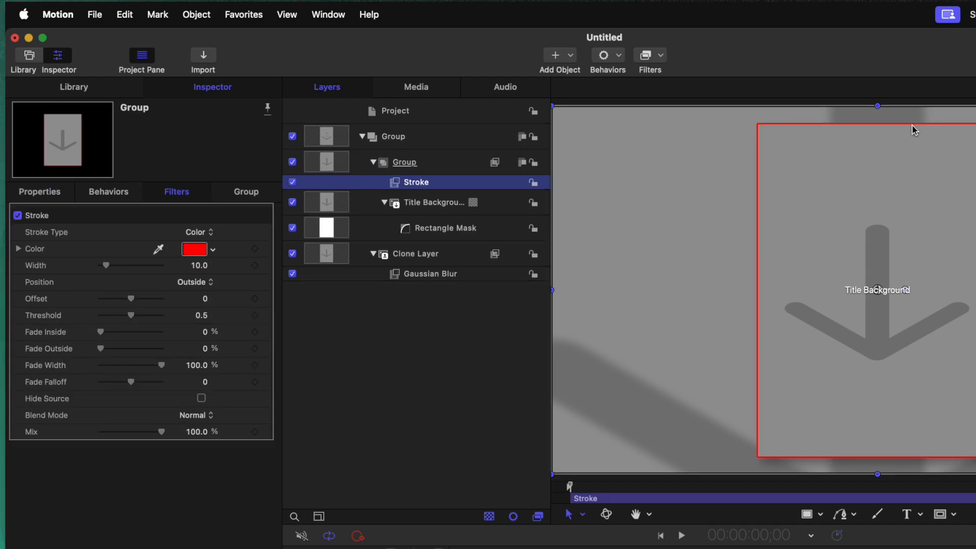
mouse_move(522, 296)
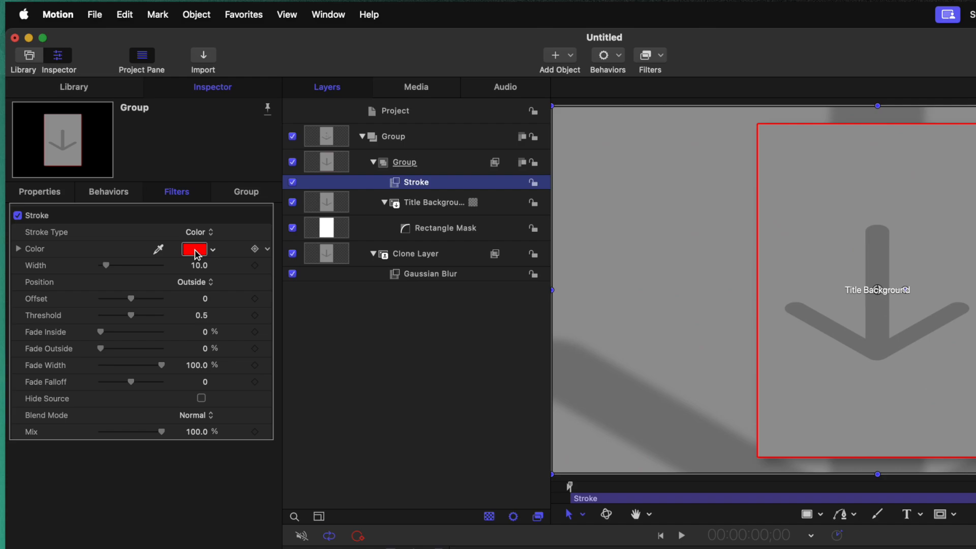
left_click(193, 249)
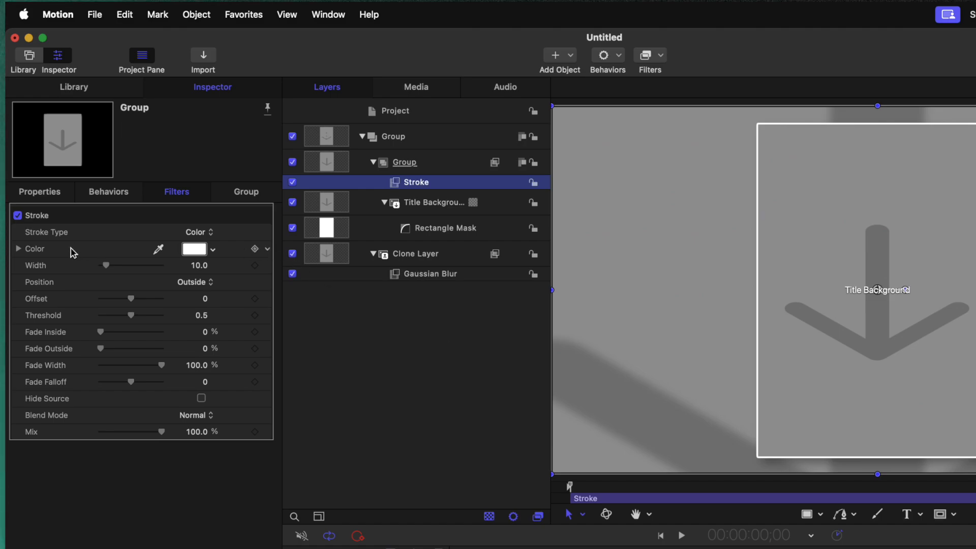
left_click(267, 248)
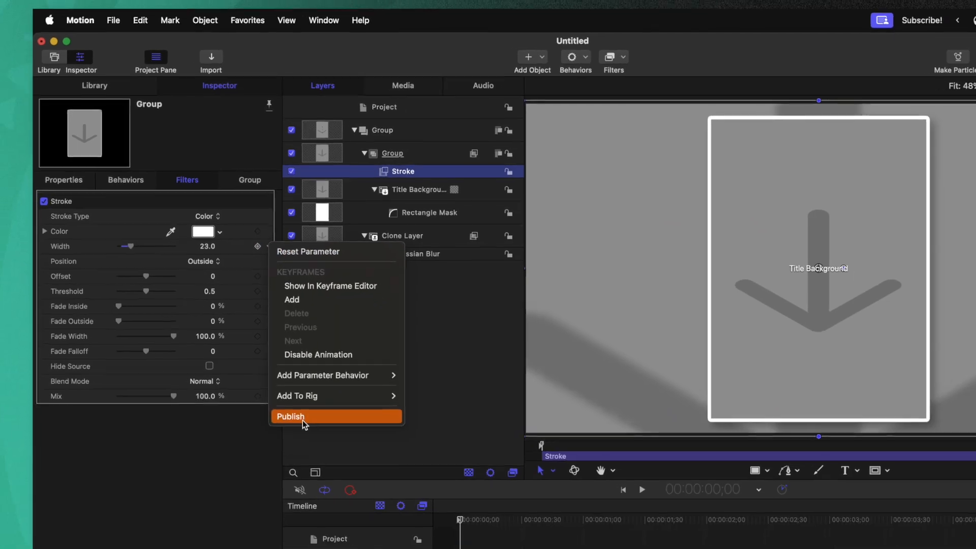
left_click(403, 223)
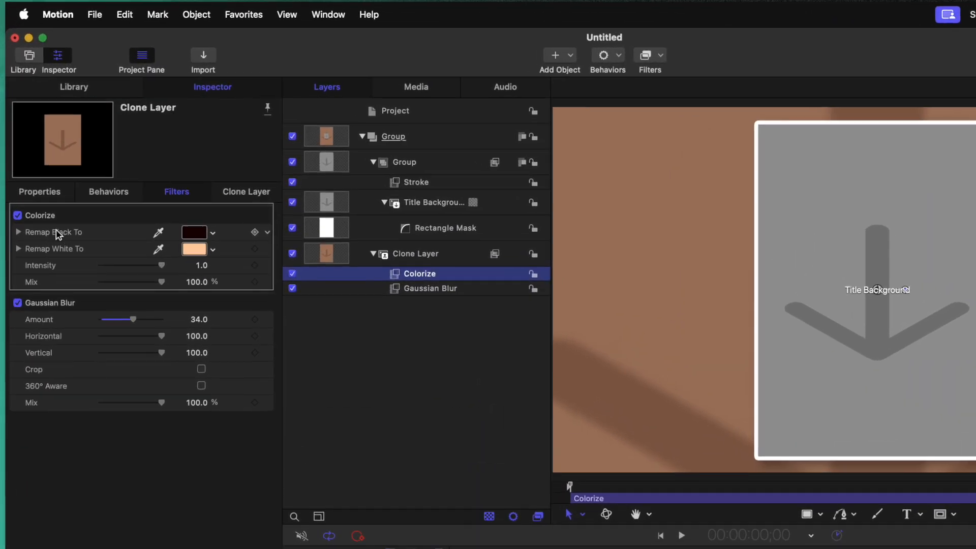
Step: Set the Colorize filter's Remap White to cyan and lower Mix to about 40%
left_click(267, 232)
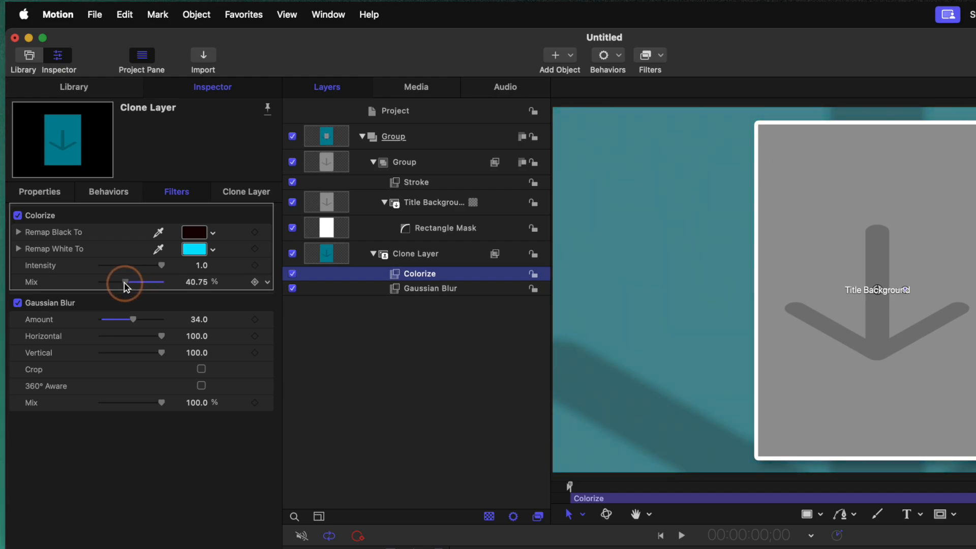
left_click_drag(124, 282, 106, 282)
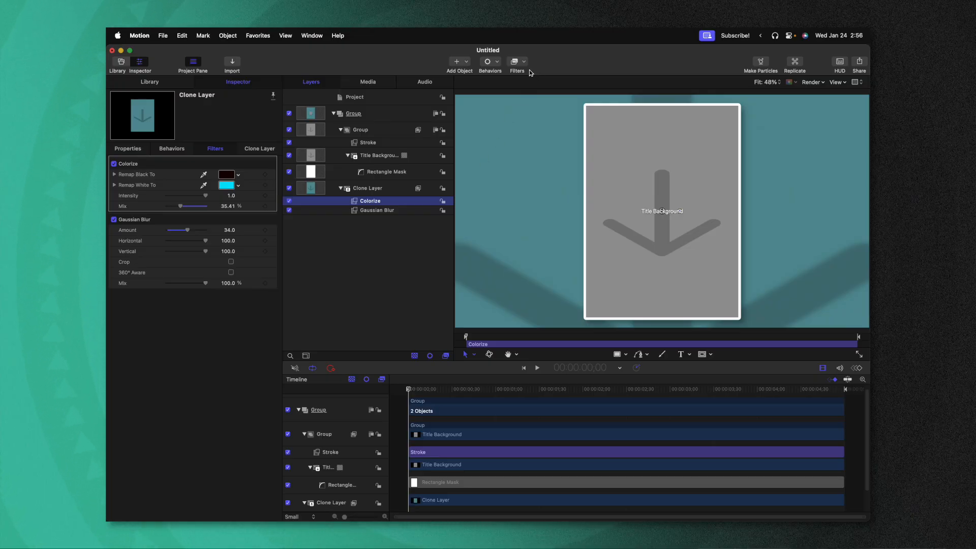
Step: Add an Add Noise filter at 0.17, Gaussian film grain, with Autoanimate turned off
left_click(517, 62)
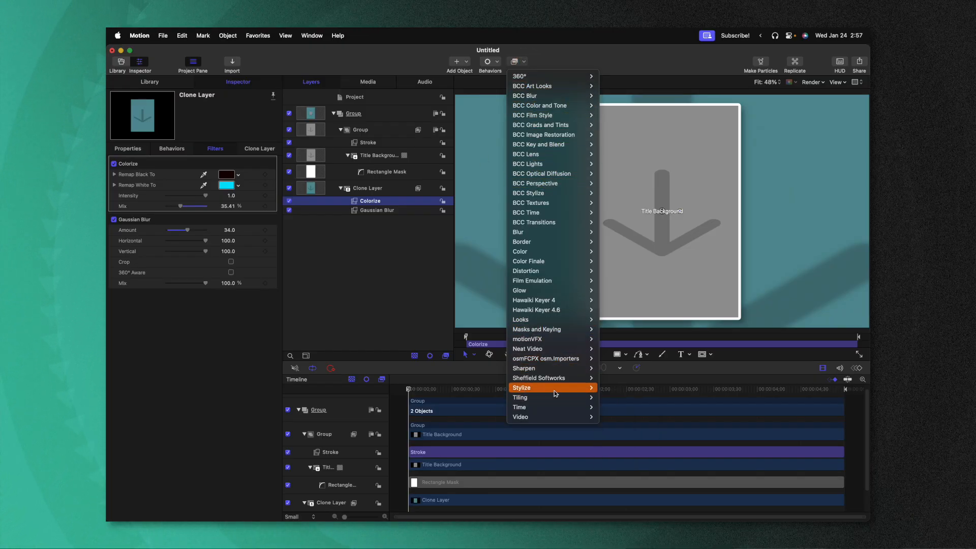
left_click(631, 262)
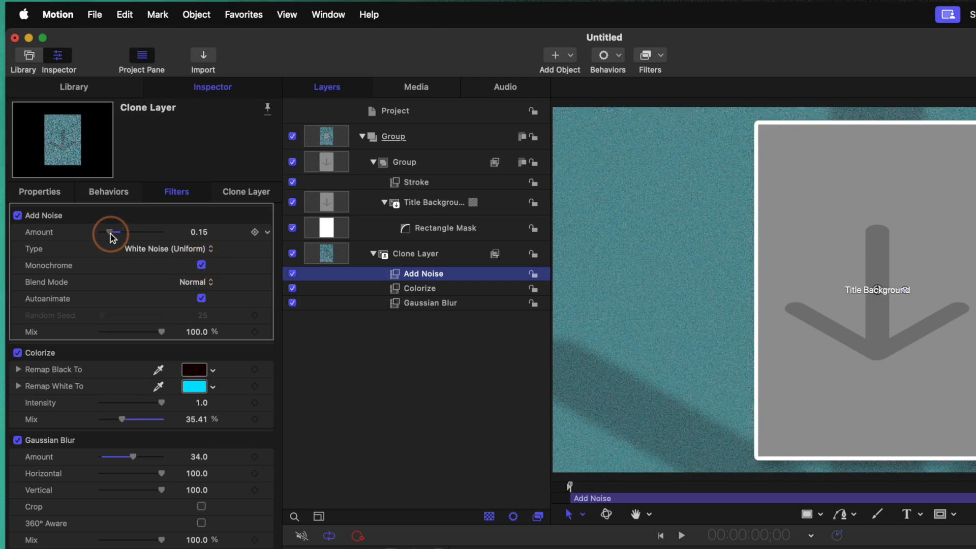
left_click(167, 249)
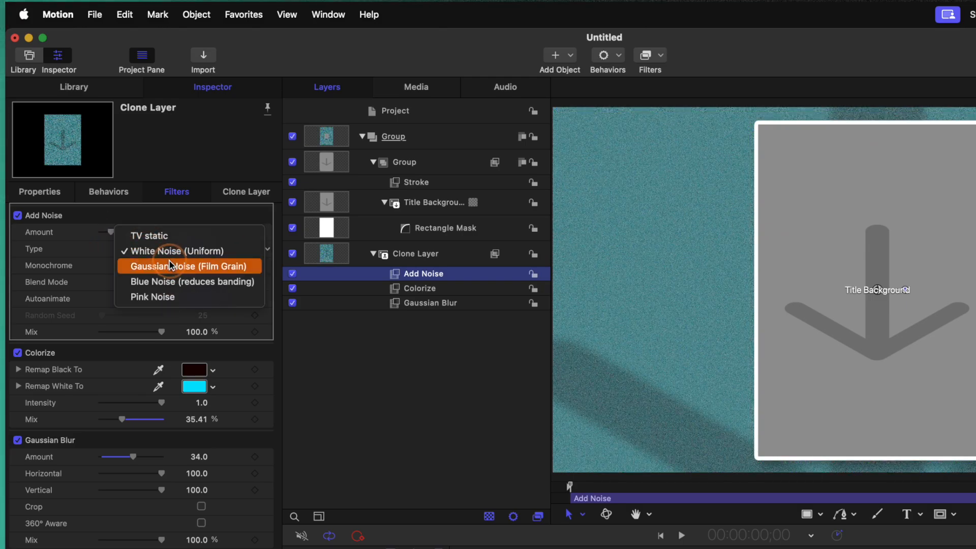
left_click(190, 265)
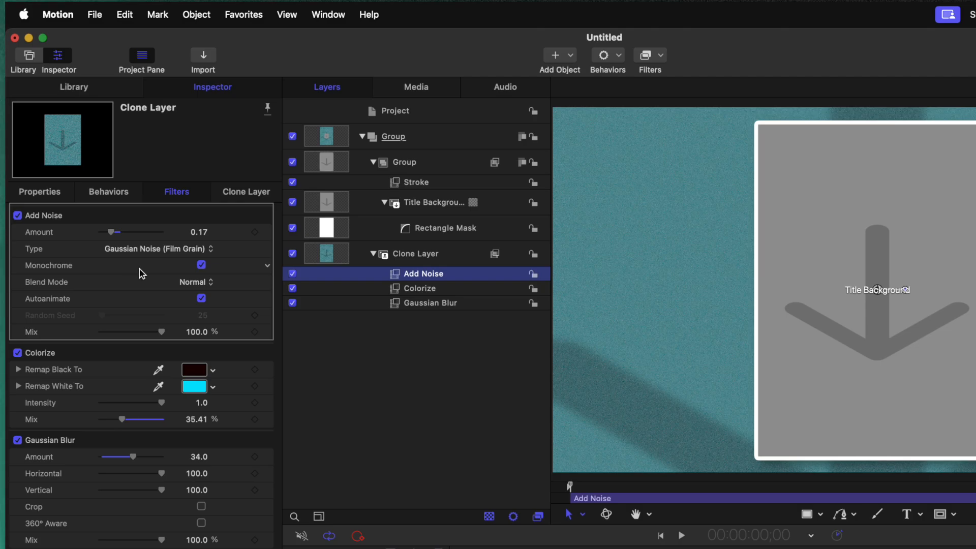
left_click(681, 535)
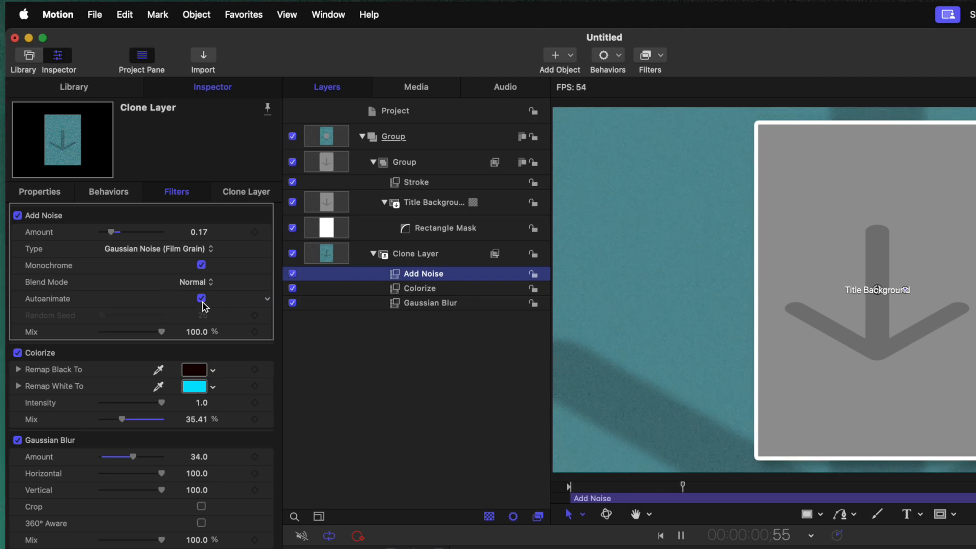
left_click(682, 536)
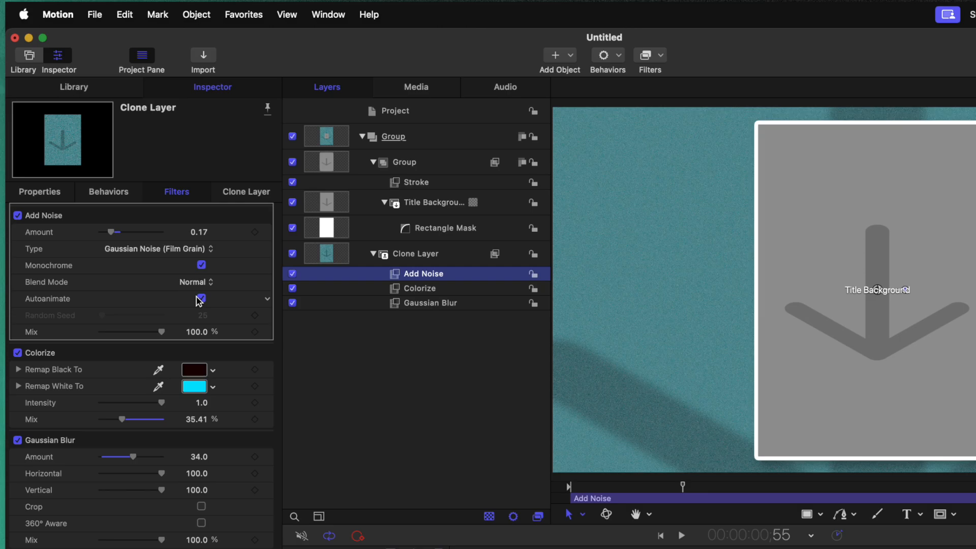
left_click(200, 299)
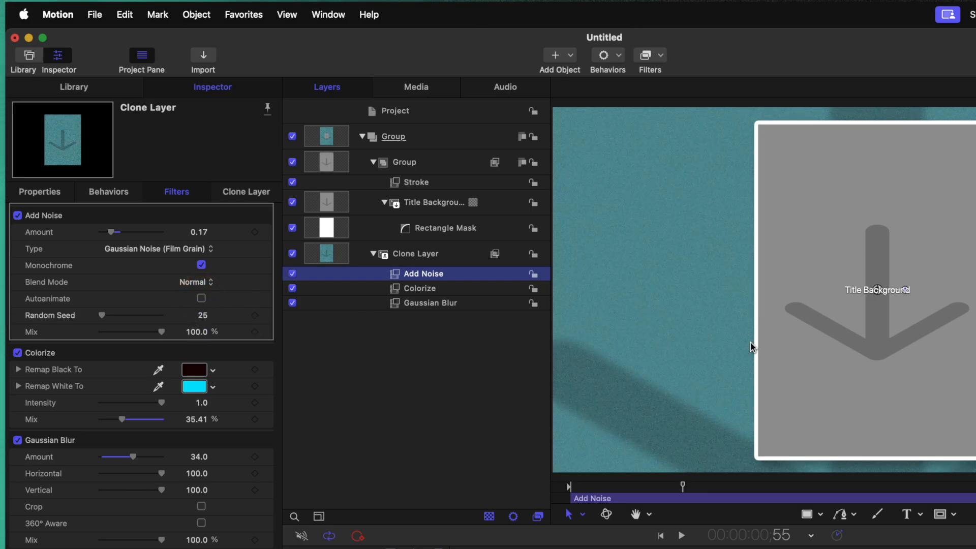
mouse_move(657, 263)
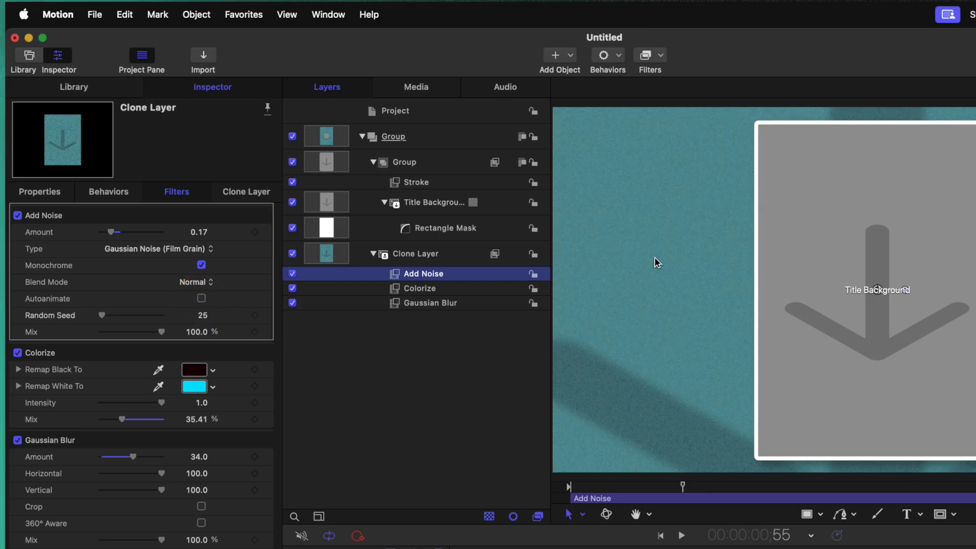
left_click(292, 274)
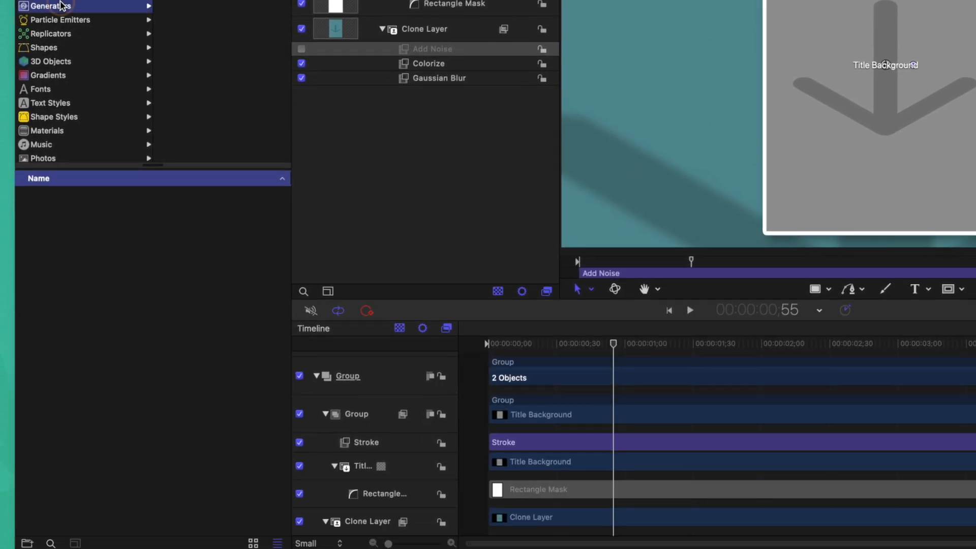
Step: Browse the Library's Generators category down to the Truchet Tiles generator
left_click(47, 6)
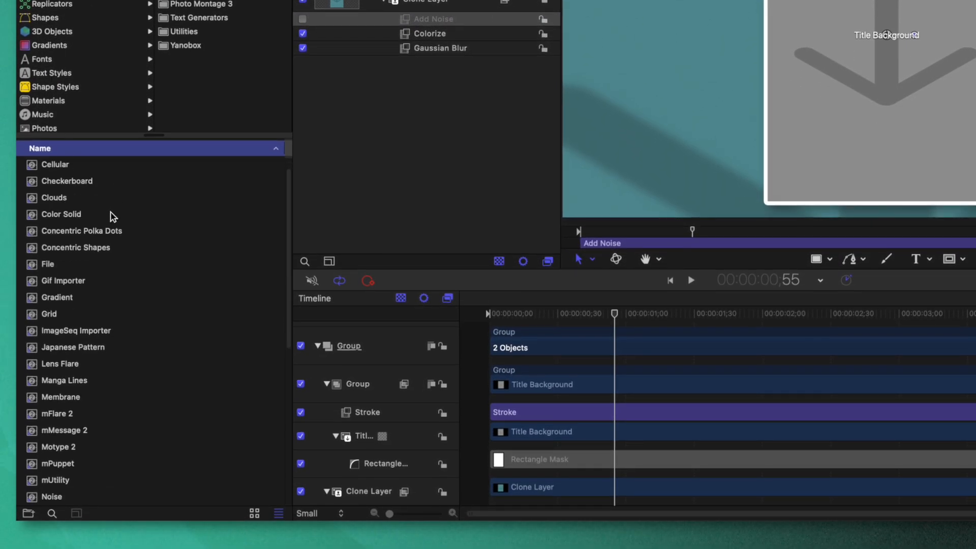
scroll("down", 3)
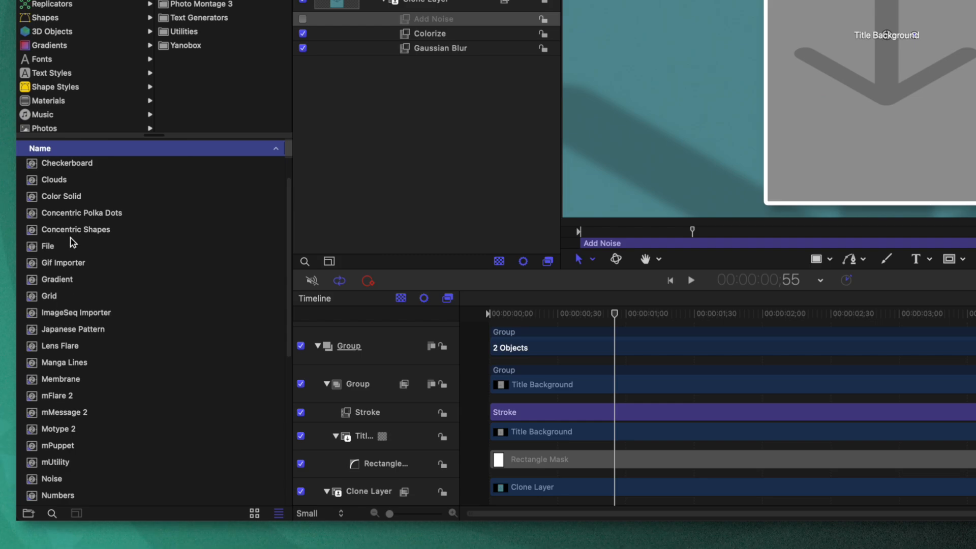
scroll("down", 3)
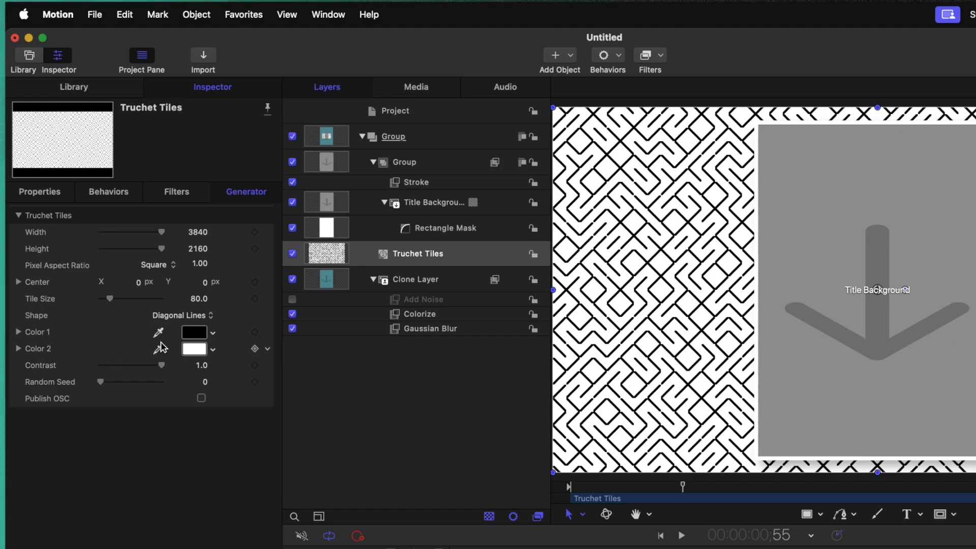
Step: Make the Truchet Tiles second colour fully transparent so only dark lines draw
left_click(193, 349)
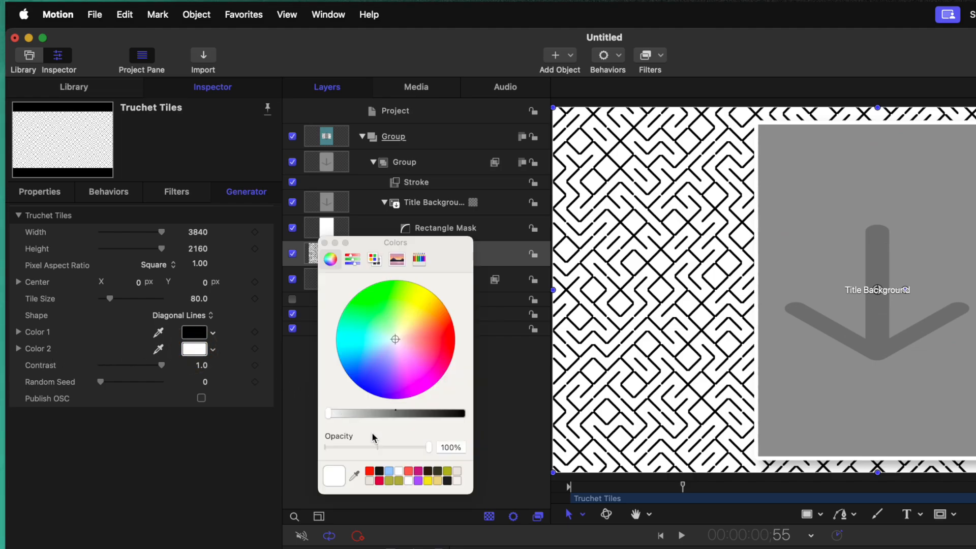
left_click_drag(428, 448, 326, 448)
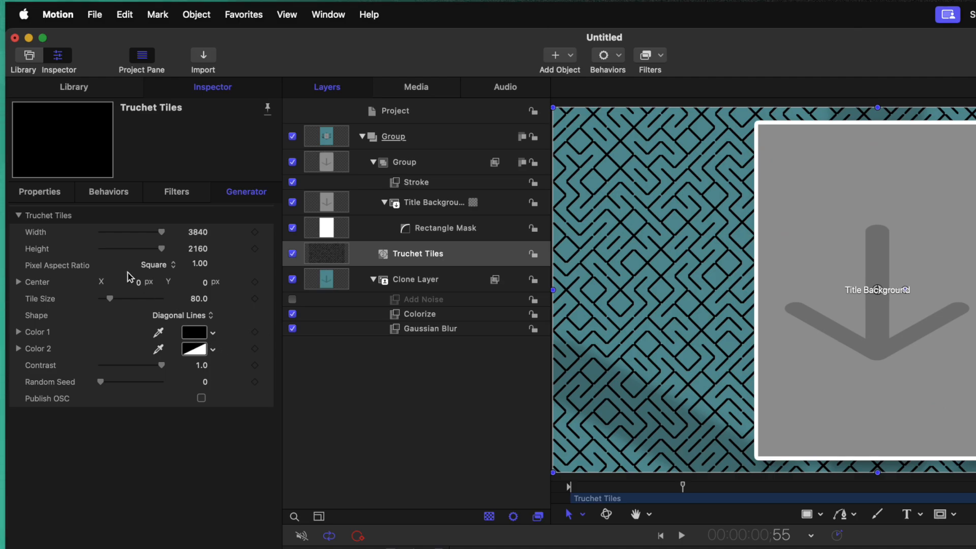
mouse_move(207, 418)
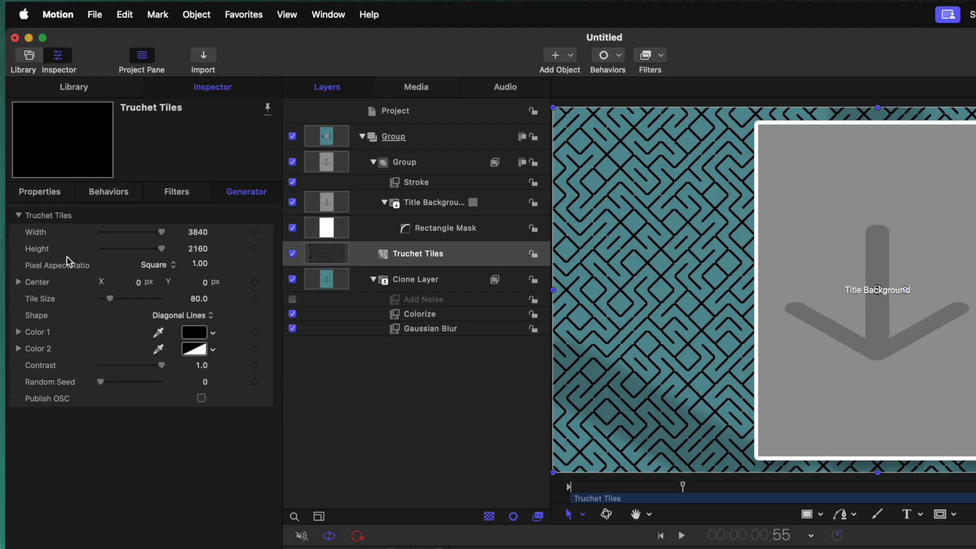
Step: Lower the pattern layer's opacity to about 54% and choose its blend mode over the teal background
left_click(39, 191)
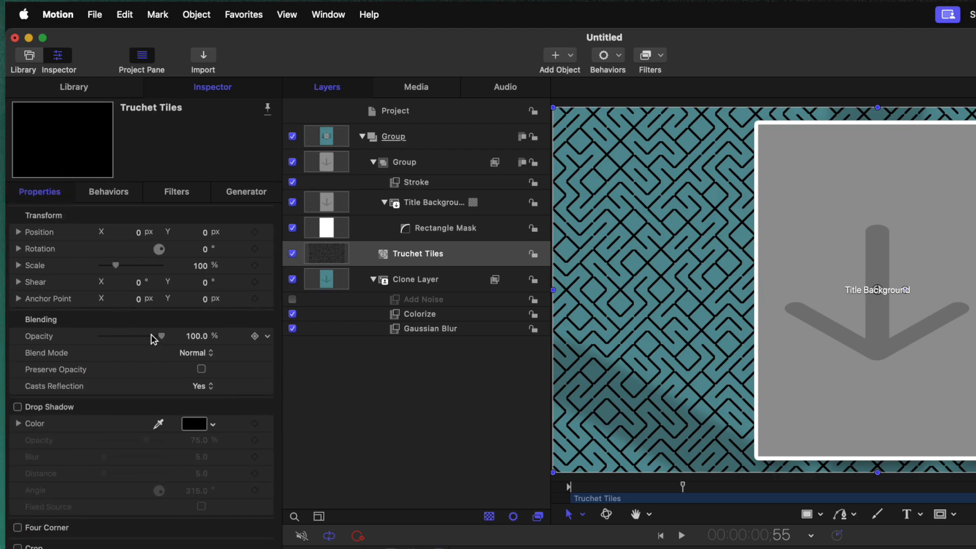
left_click_drag(161, 337, 127, 336)
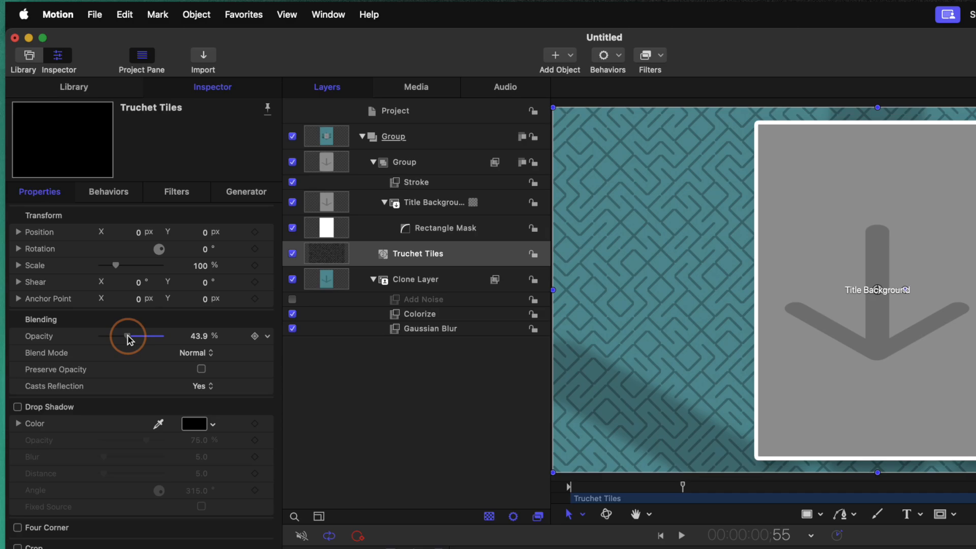
left_click(193, 353)
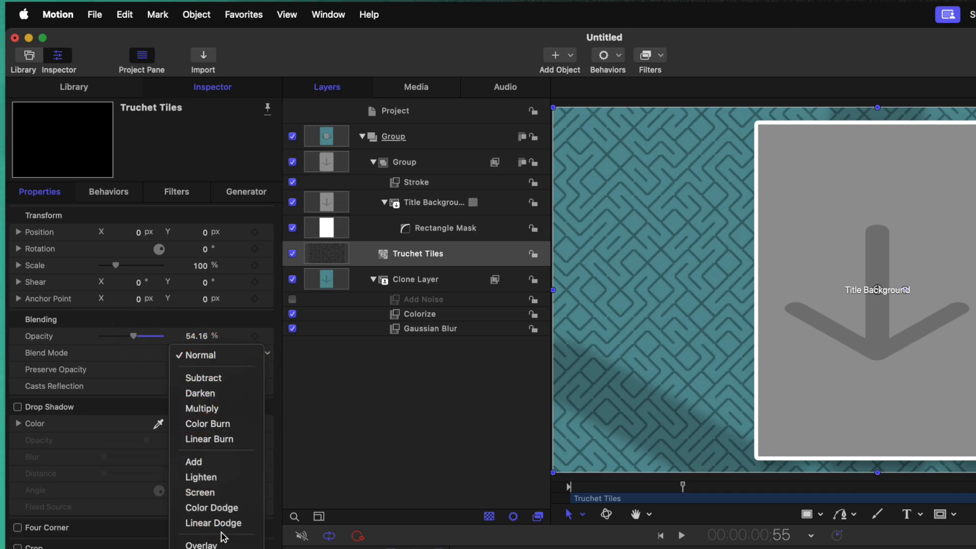
left_click(200, 545)
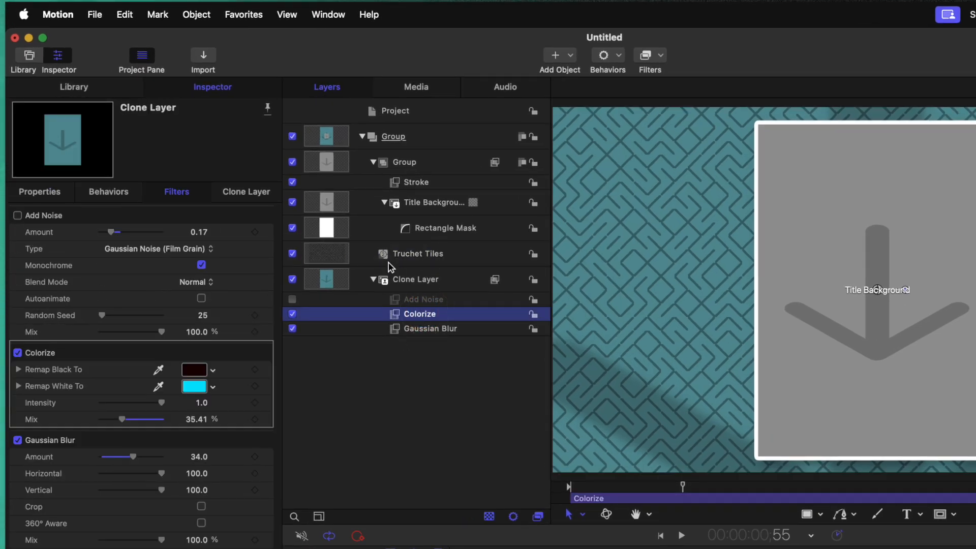
mouse_move(436, 299)
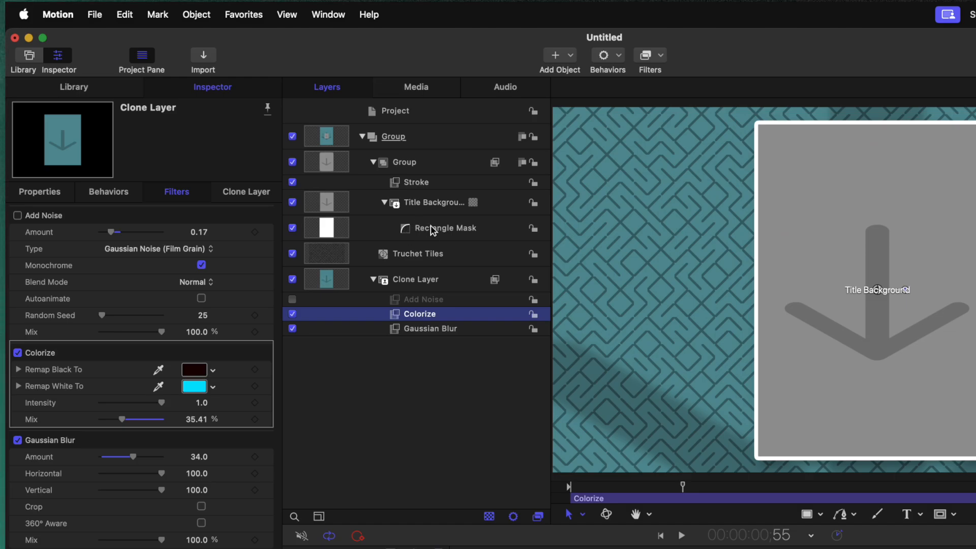
Step: Remove the Rectangle Mask so the Title Background fills the whole frame
left_click(442, 228)
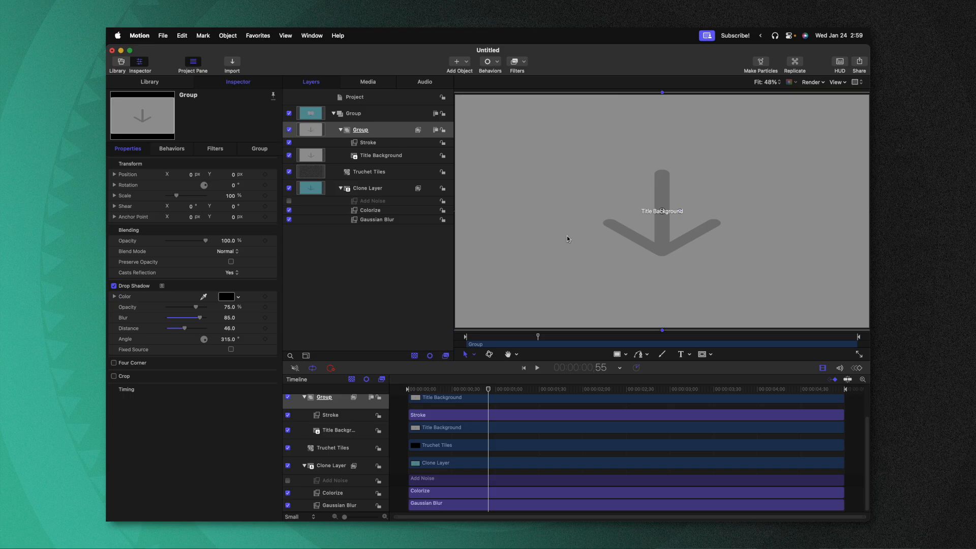
Step: Publish the project as title template 'Vertical Video Formatter' in the Tutorials category
key("cmd+s")
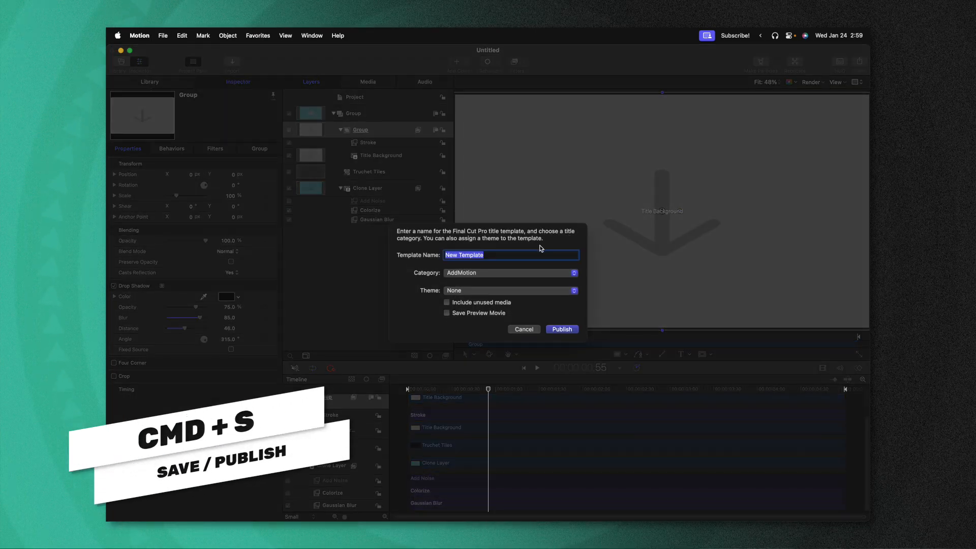
type("Vertical Video Format")
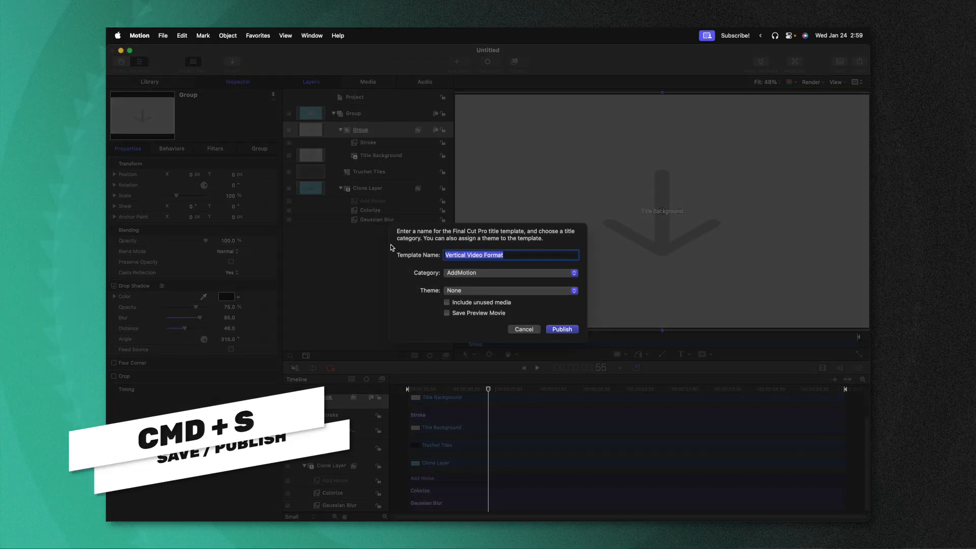
type("Vertical Video")
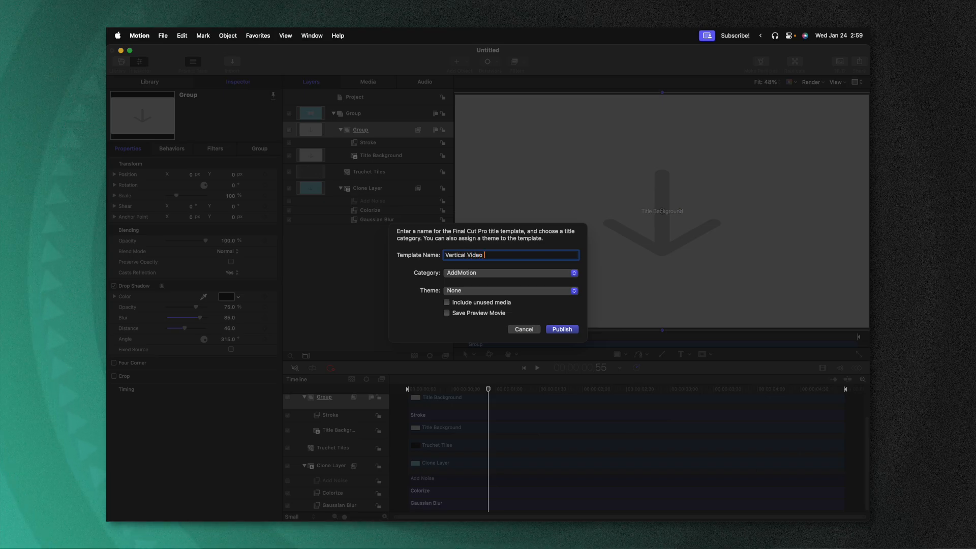
left_click(510, 272)
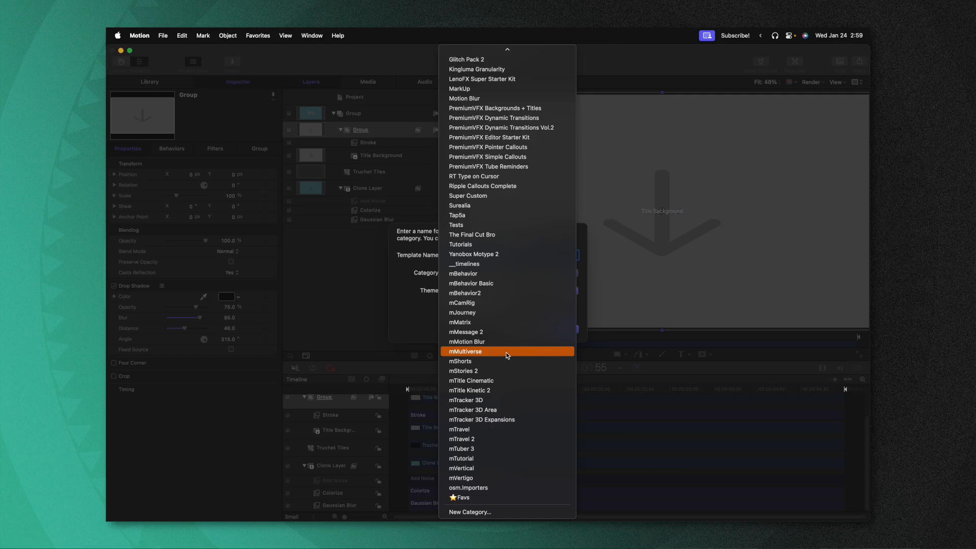
left_click(459, 244)
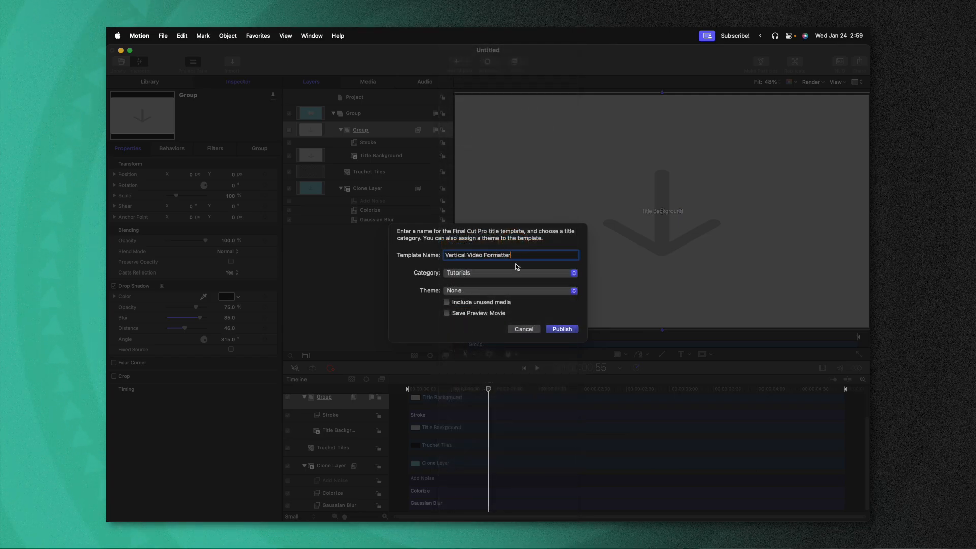
left_click(562, 329)
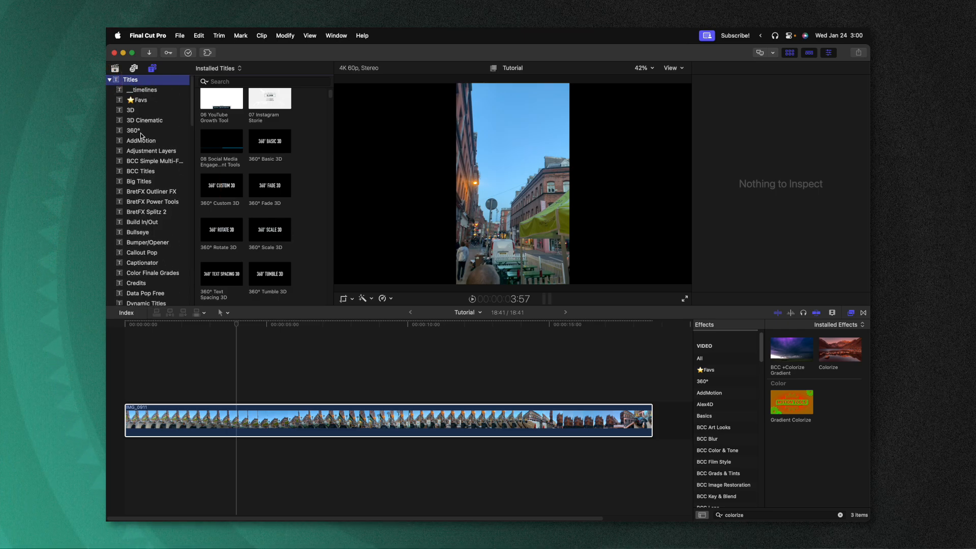
Step: Place the Vertical Video Formatter title from Tutorials above the street clip and select the clip
scroll("down", 3)
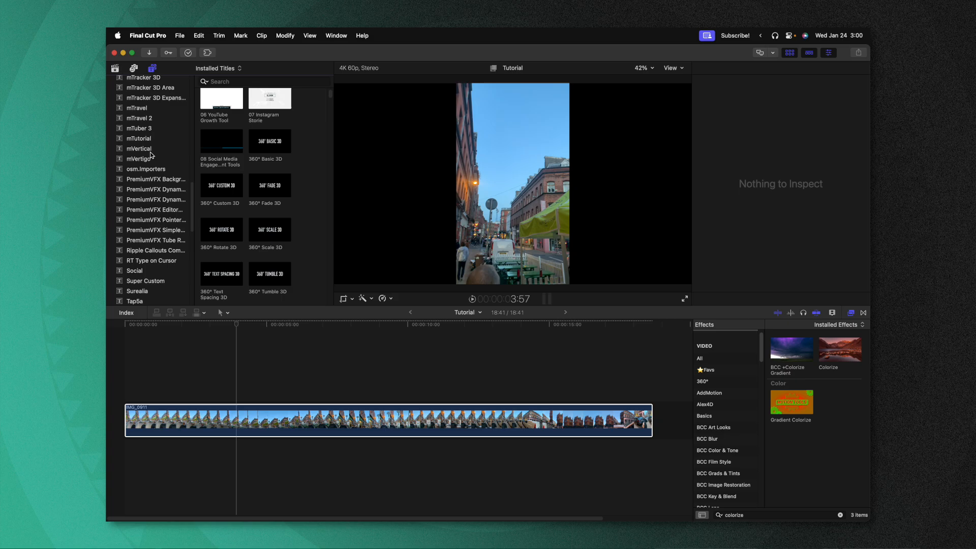
left_click(138, 296)
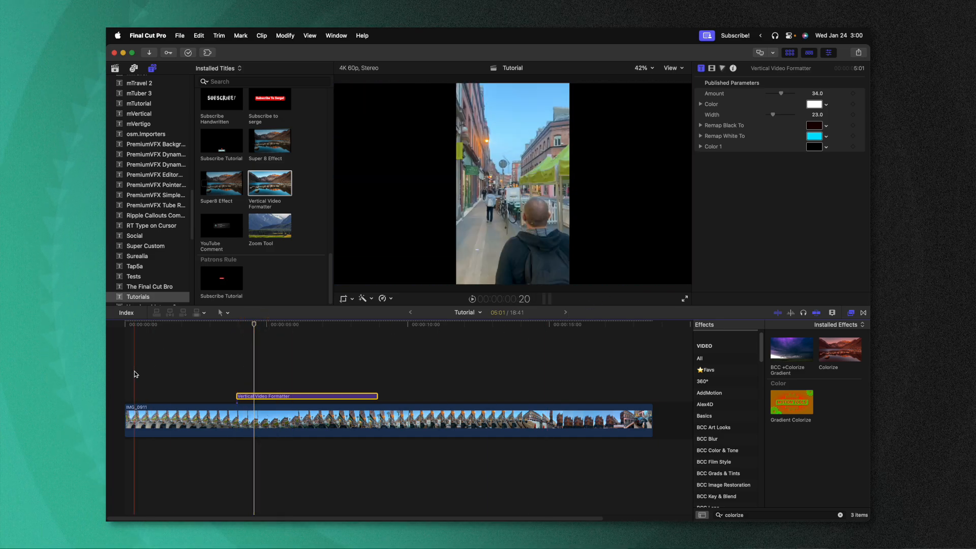
left_click(309, 324)
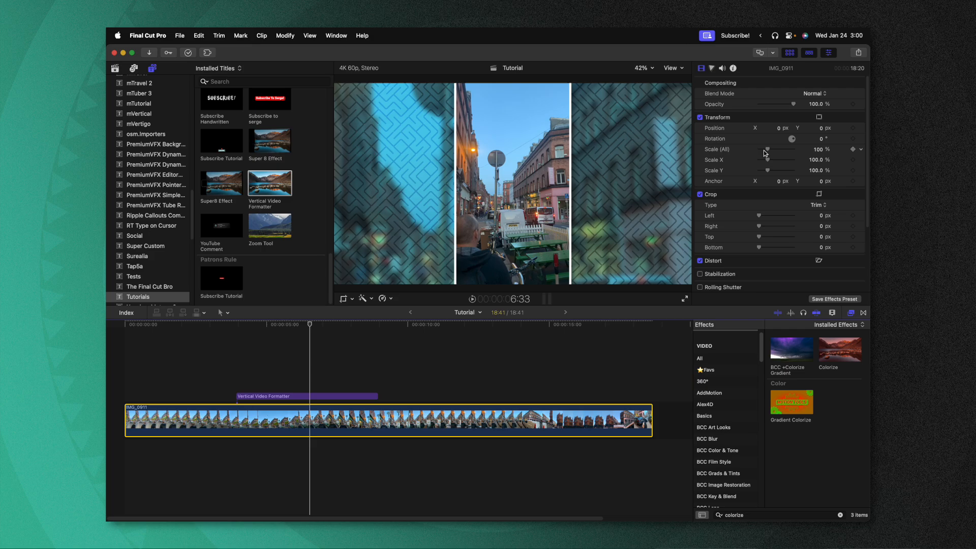
Step: Scale the clip to 84% and crop its top 553 px and bottom 527 px inside the frame
left_click_drag(768, 149, 765, 150)
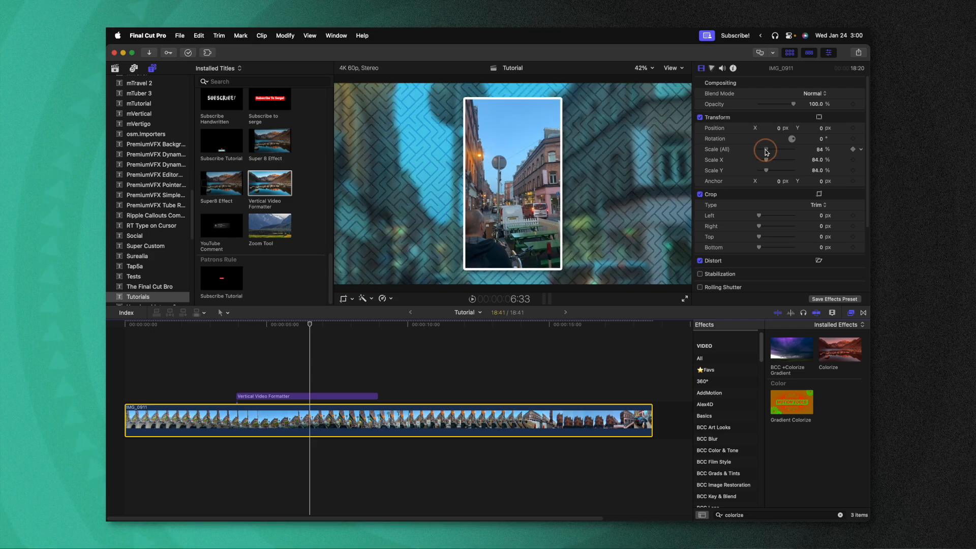
mouse_move(476, 185)
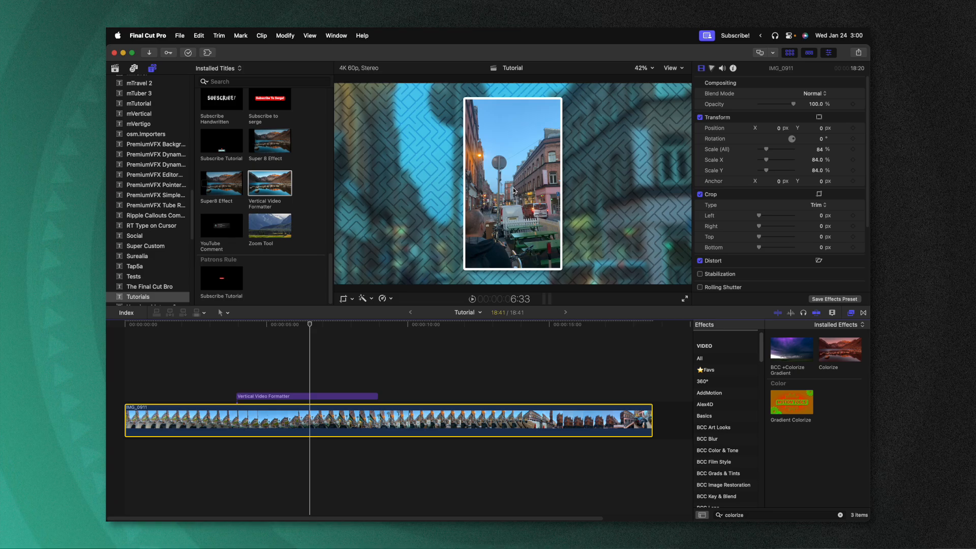
mouse_move(559, 174)
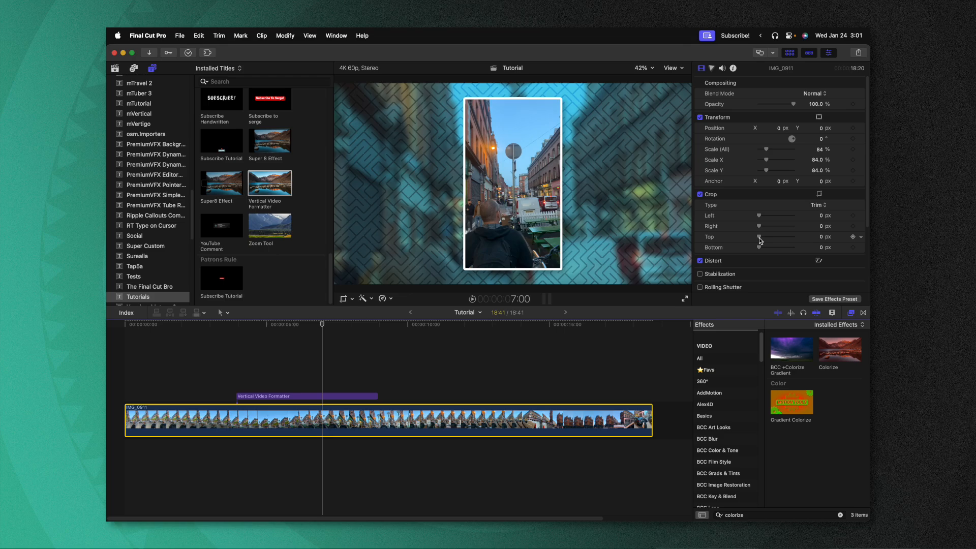
left_click_drag(741, 226, 765, 225)
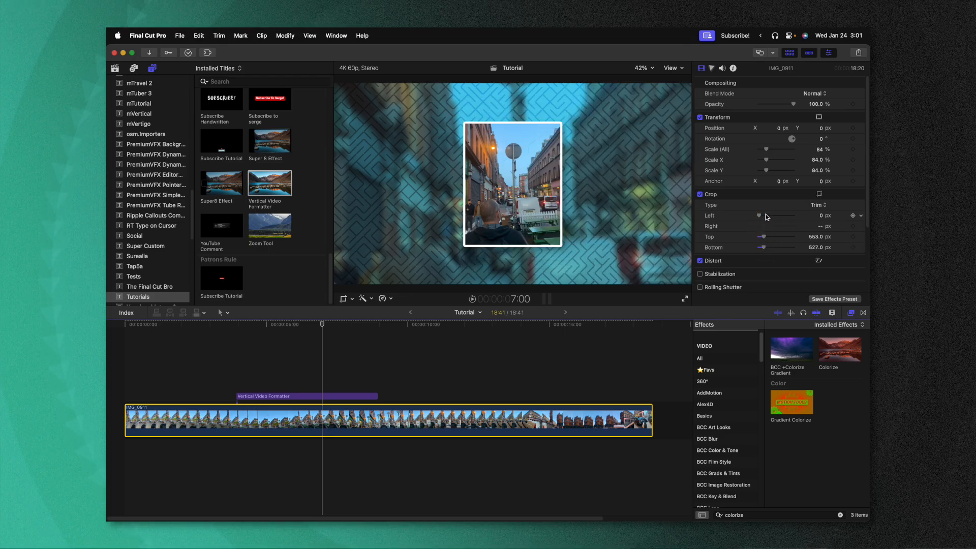
mouse_move(750, 234)
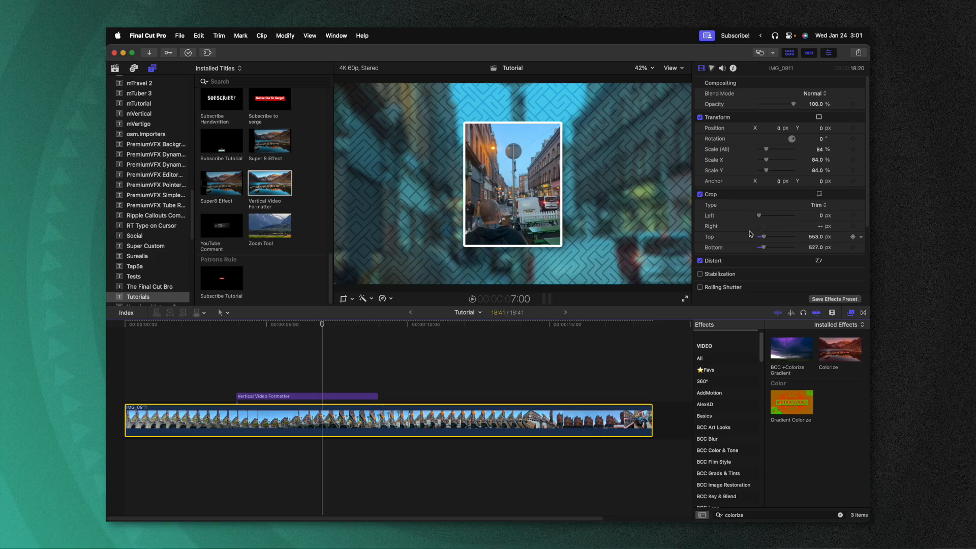